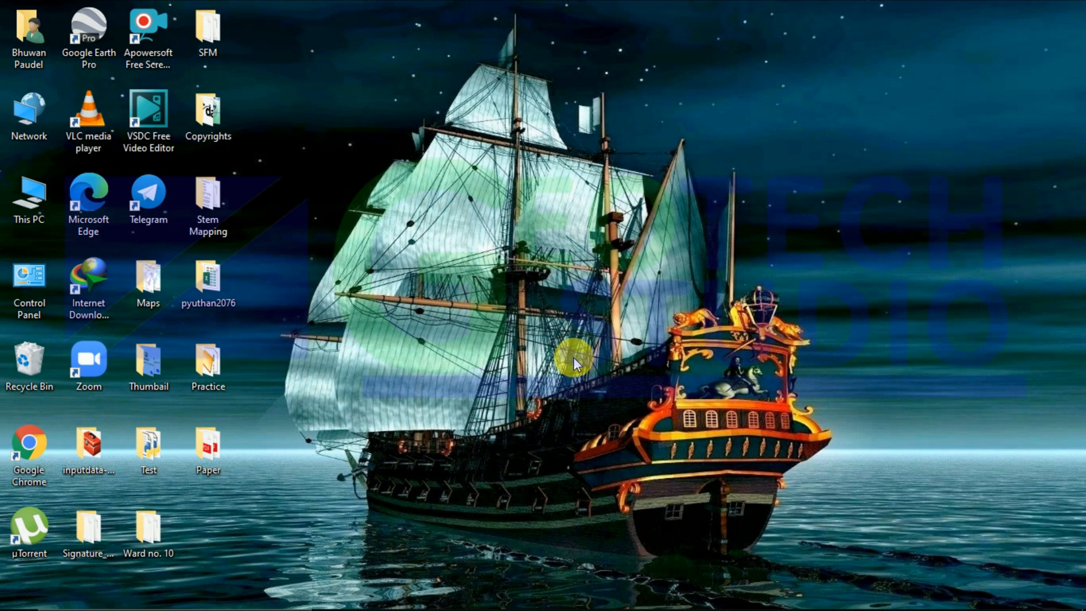
mouse_move(734, 371)
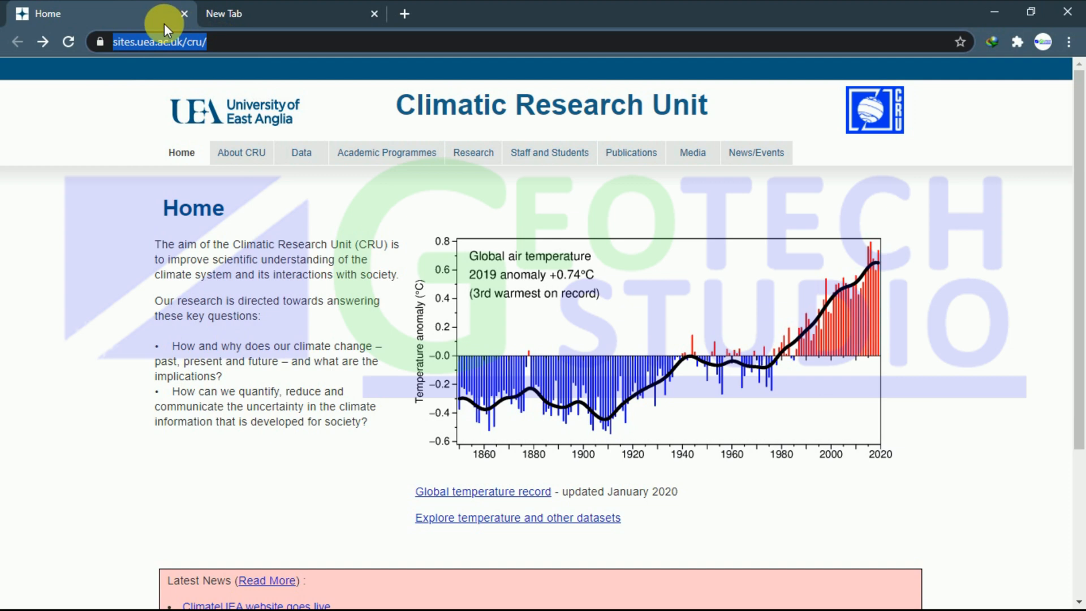
mouse_move(221, 97)
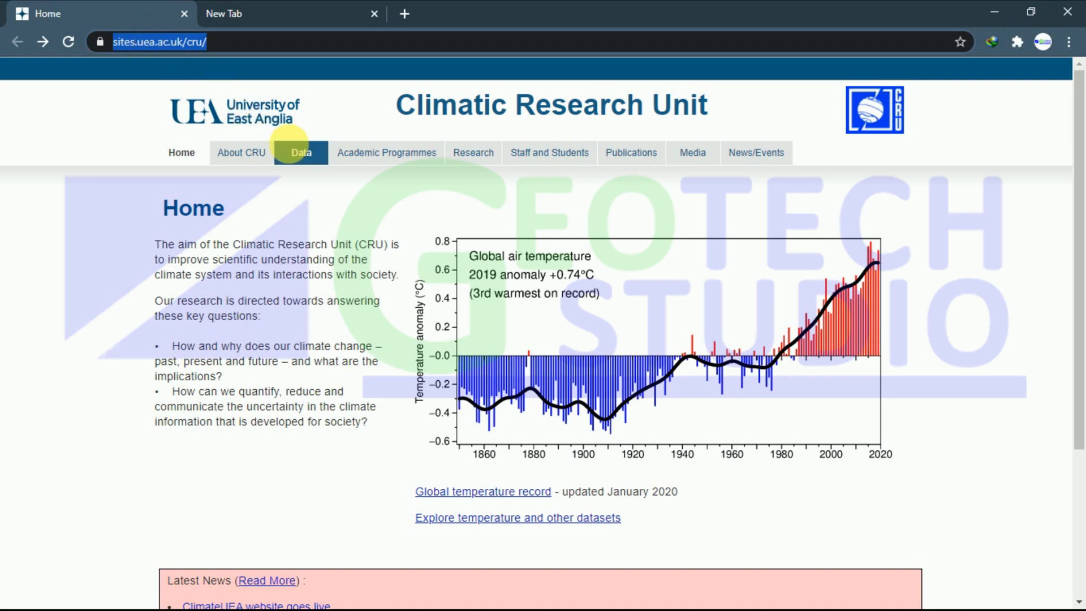
Go to the CRU Data page and scroll to the high-resolution gridded datasets section.
click(301, 153)
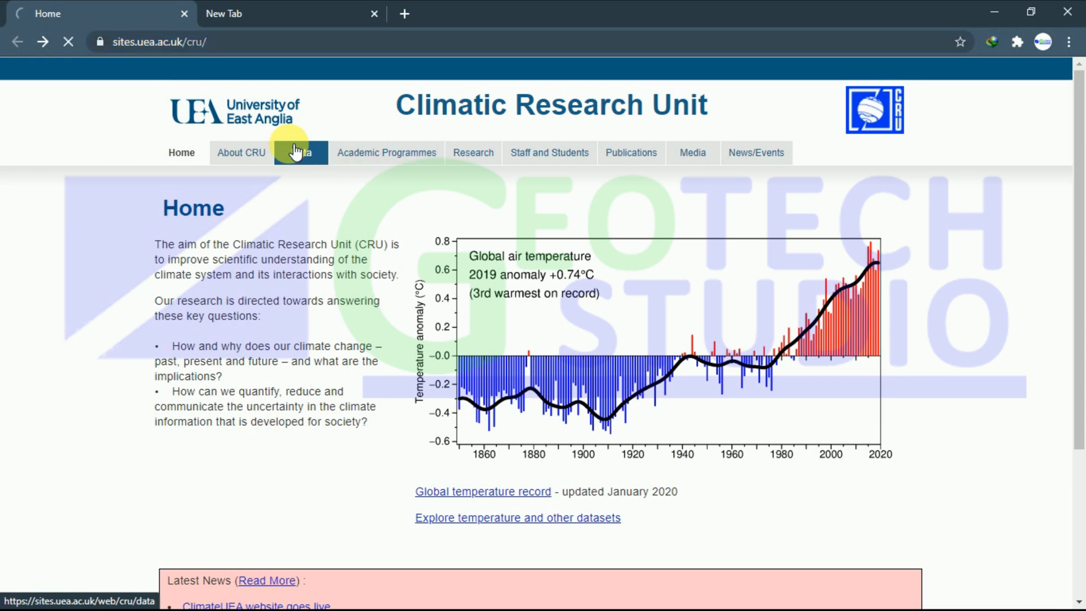
click(300, 152)
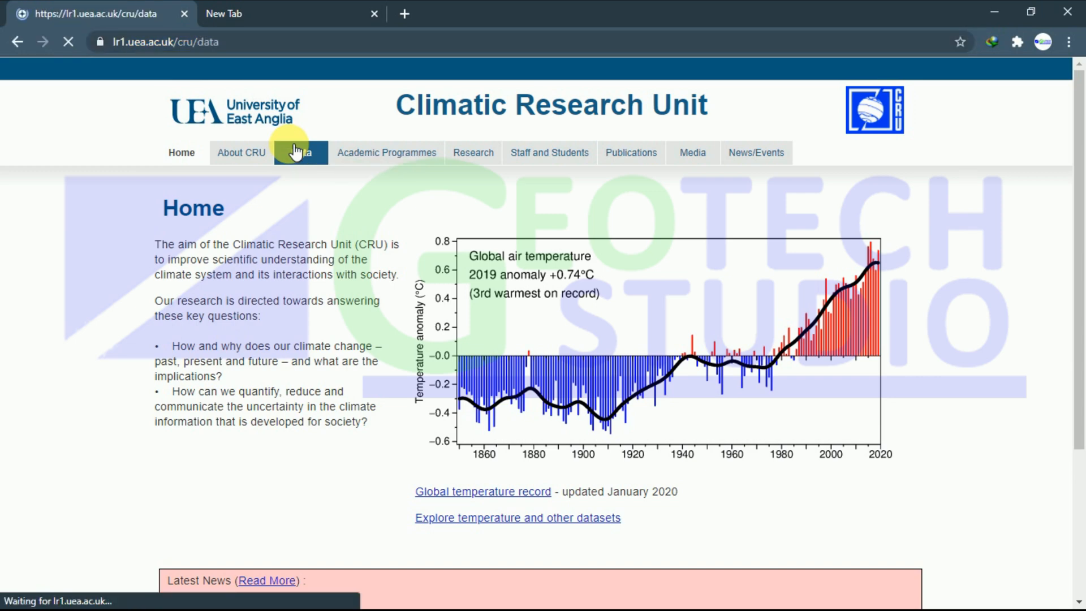
click(301, 153)
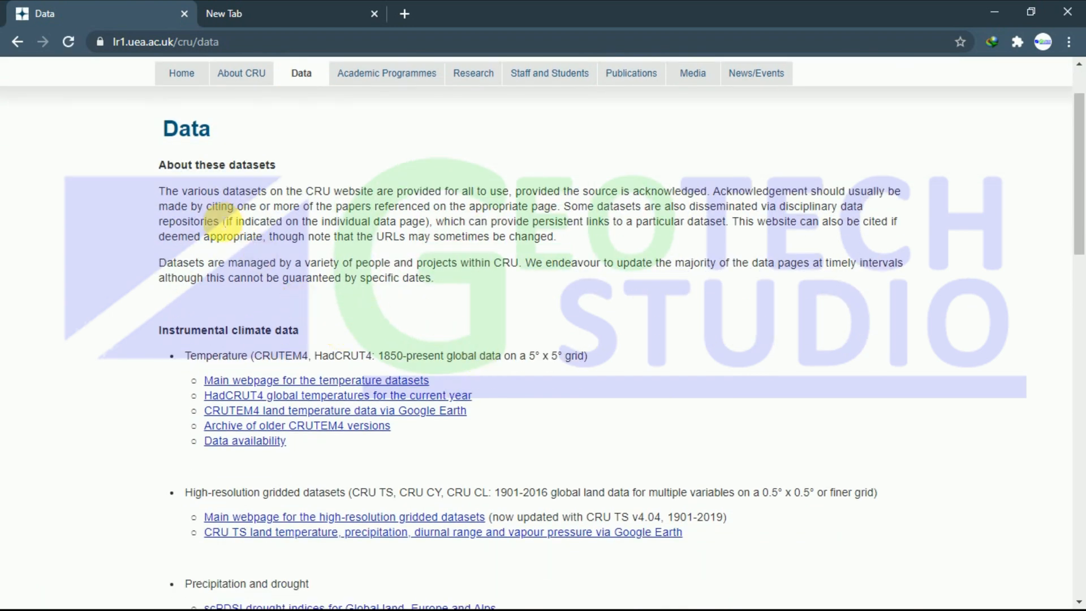
scroll(down, 3)
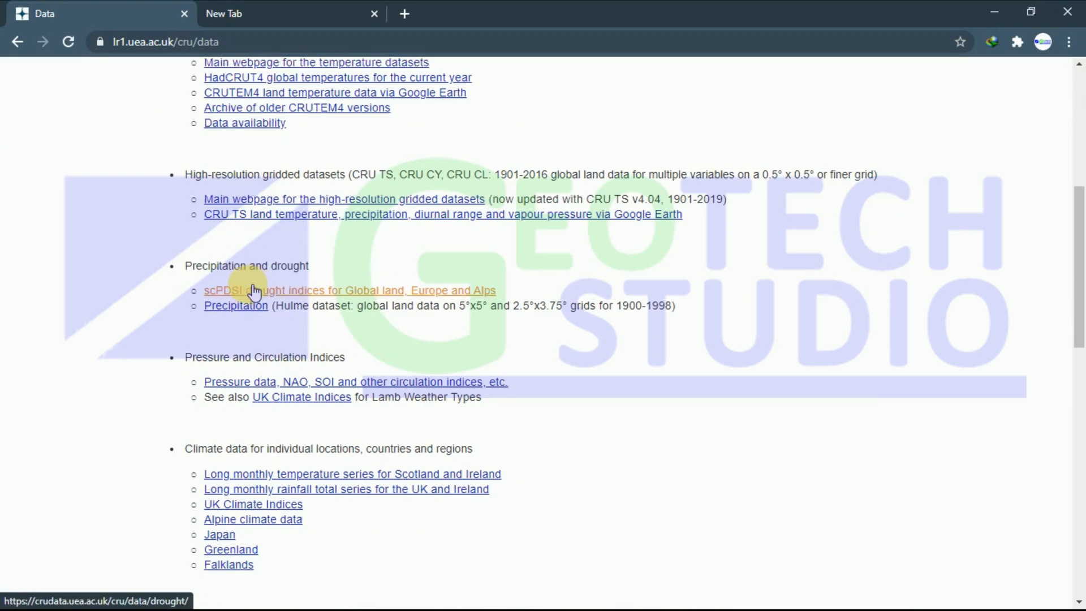
mouse_move(336, 297)
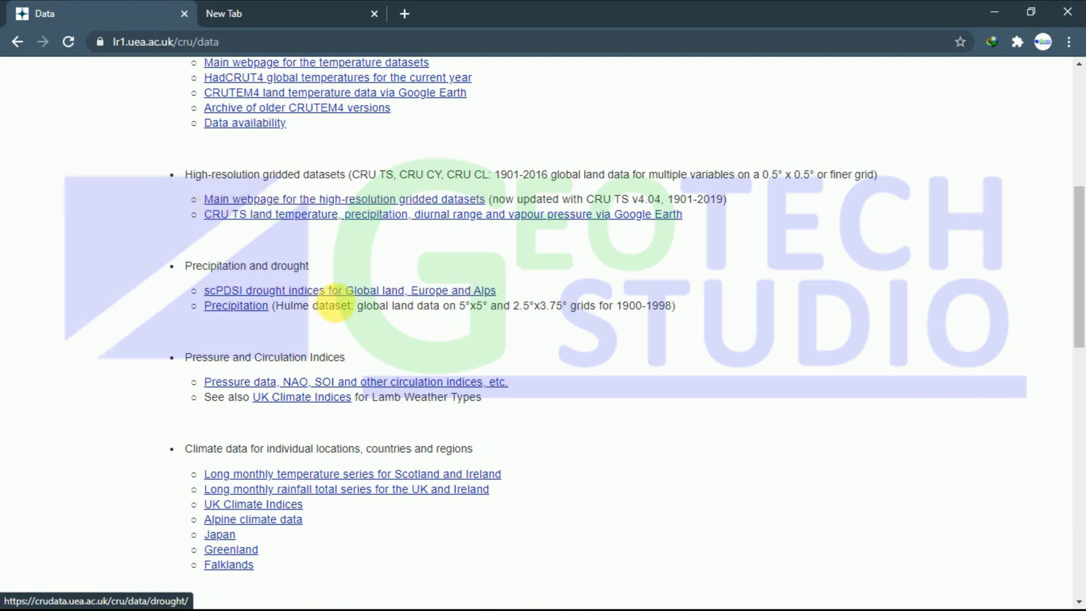
mouse_move(333, 252)
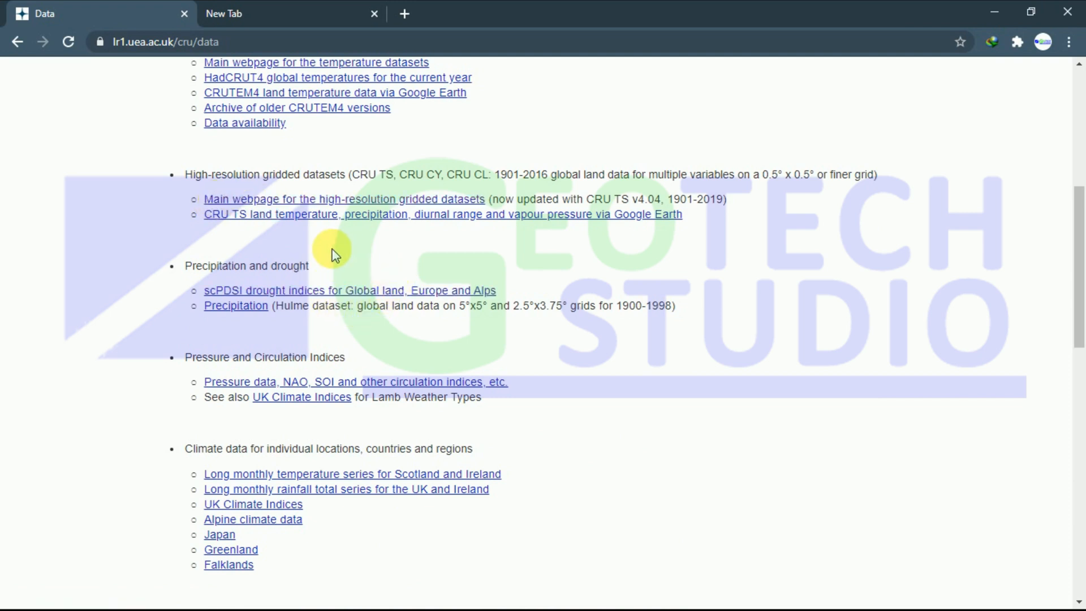
mouse_move(261, 223)
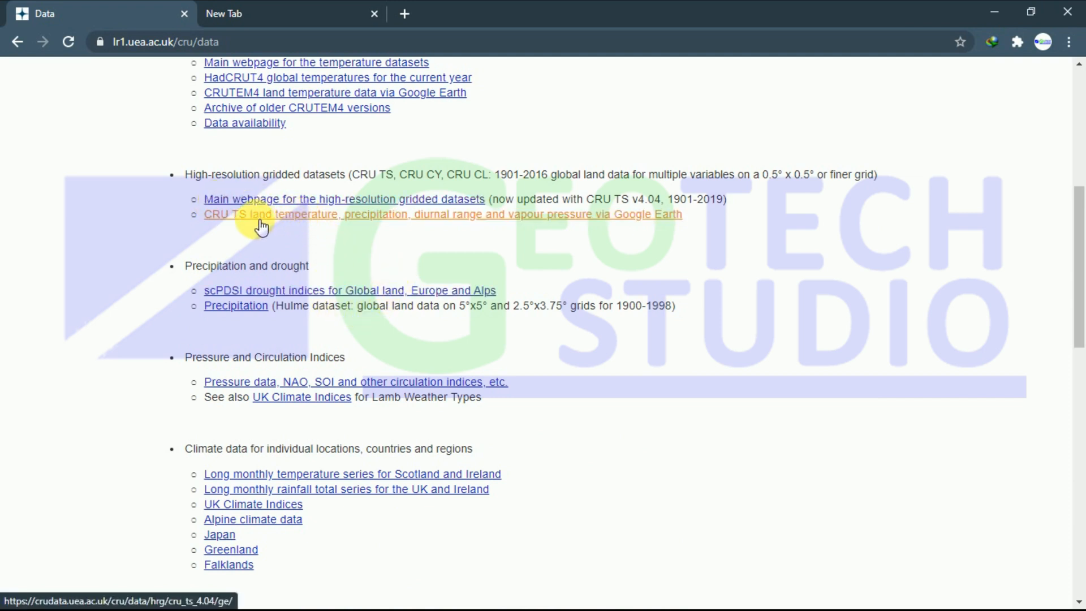
mouse_move(424, 230)
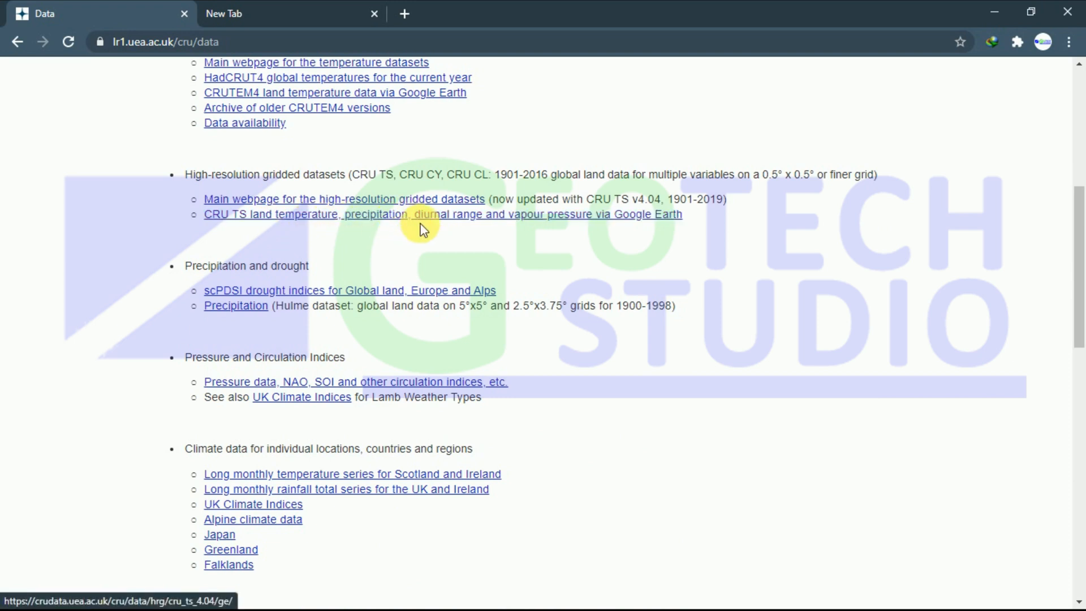
mouse_move(521, 229)
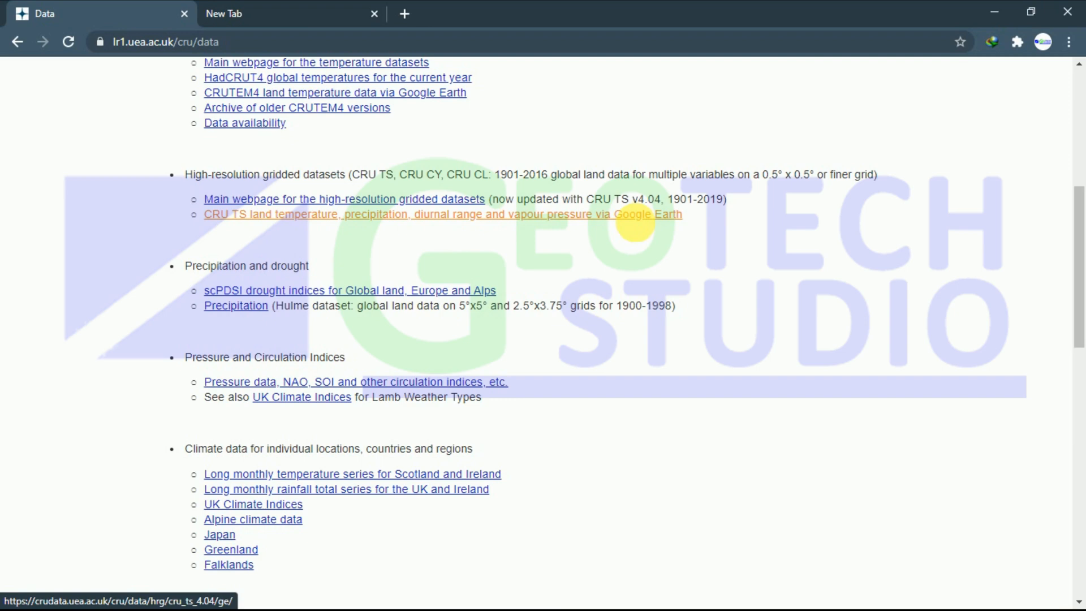
mouse_move(353, 222)
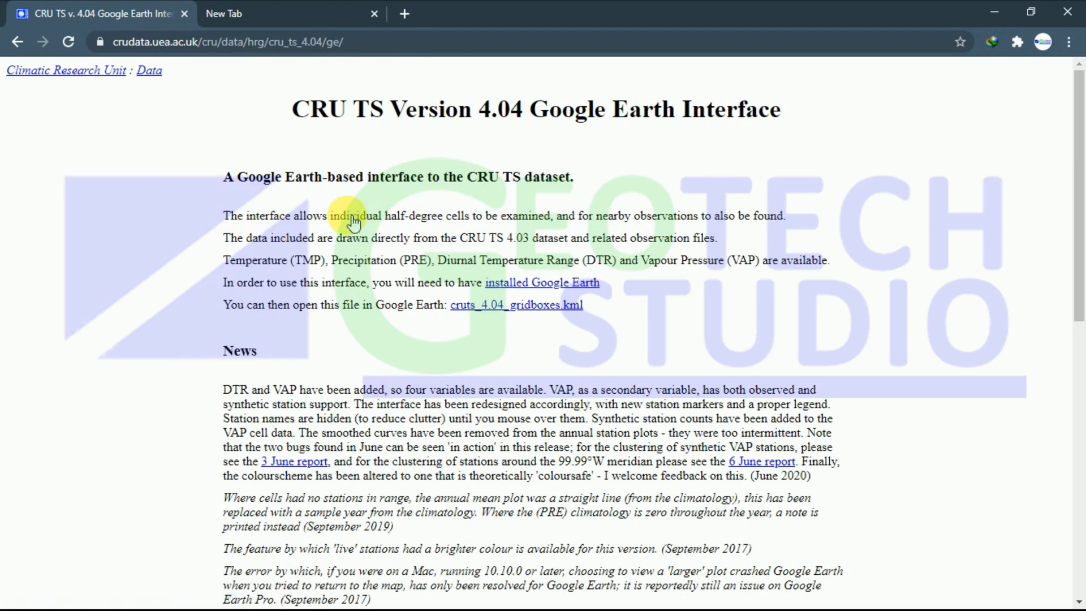
mouse_move(199, 181)
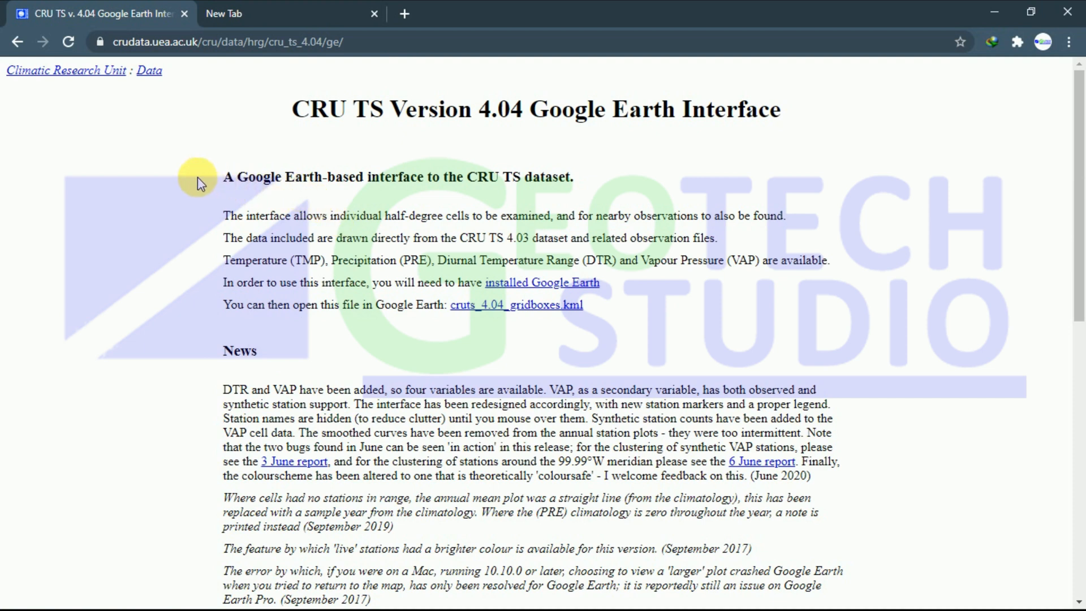
mouse_move(353, 353)
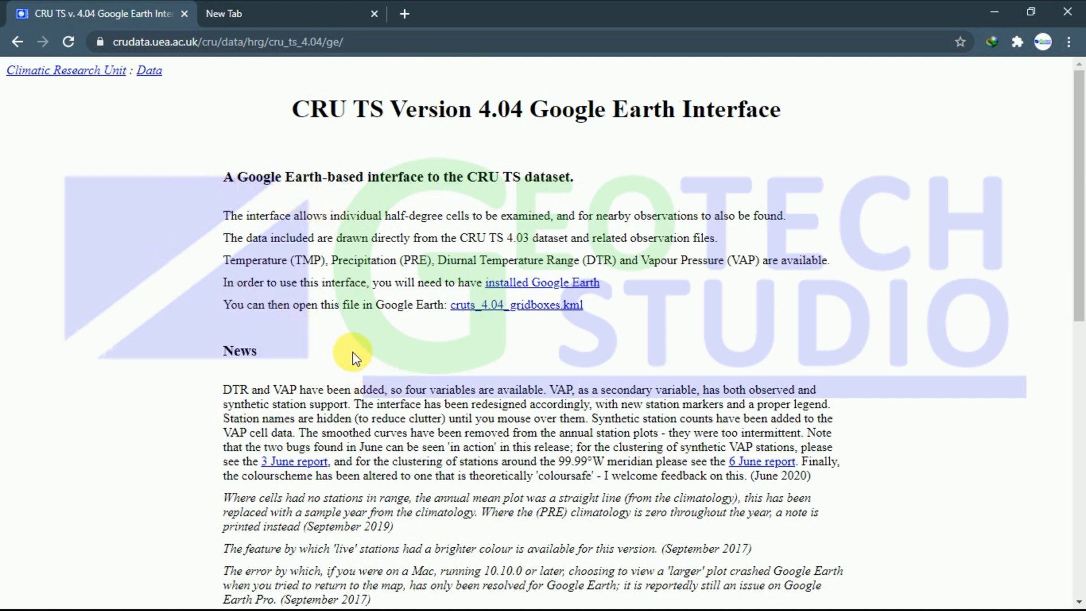
mouse_move(252, 316)
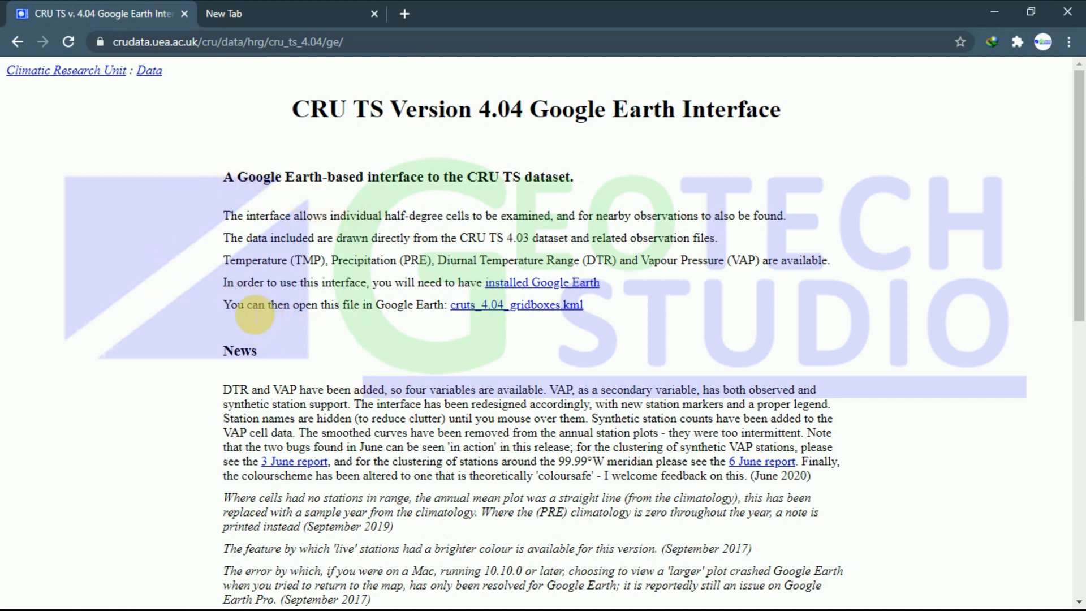
mouse_move(380, 327)
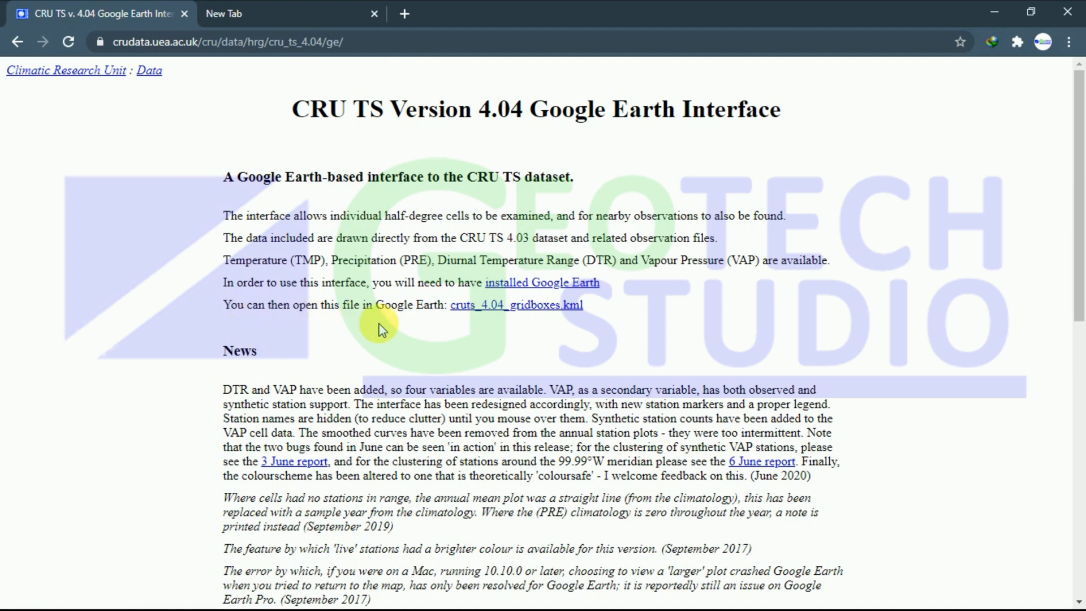
mouse_move(305, 317)
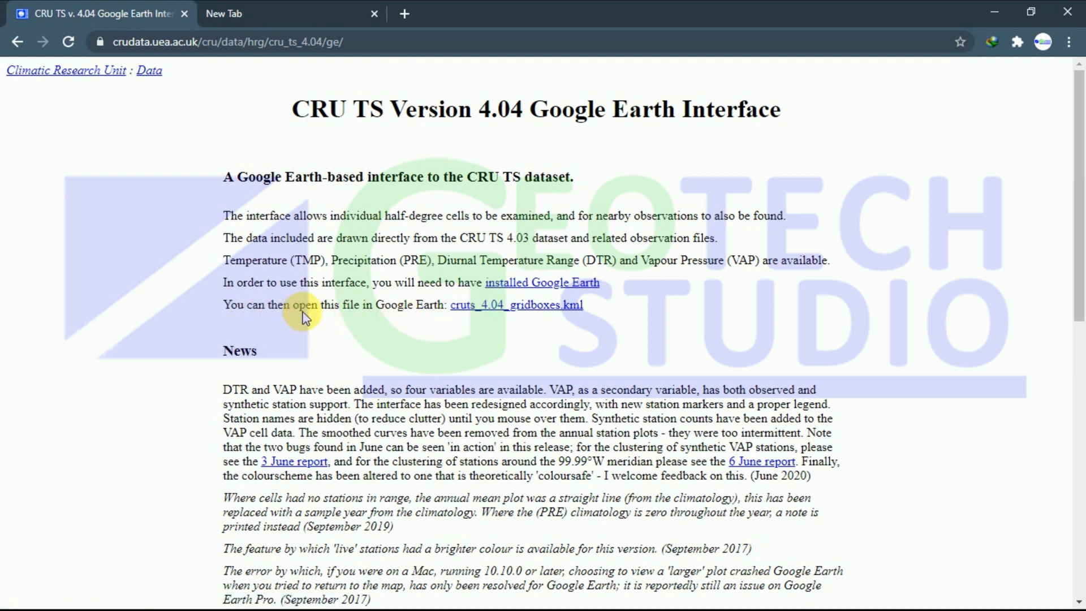
Download cruts_4.04_gridboxes.kml and open it in Google Earth Pro.
click(516, 305)
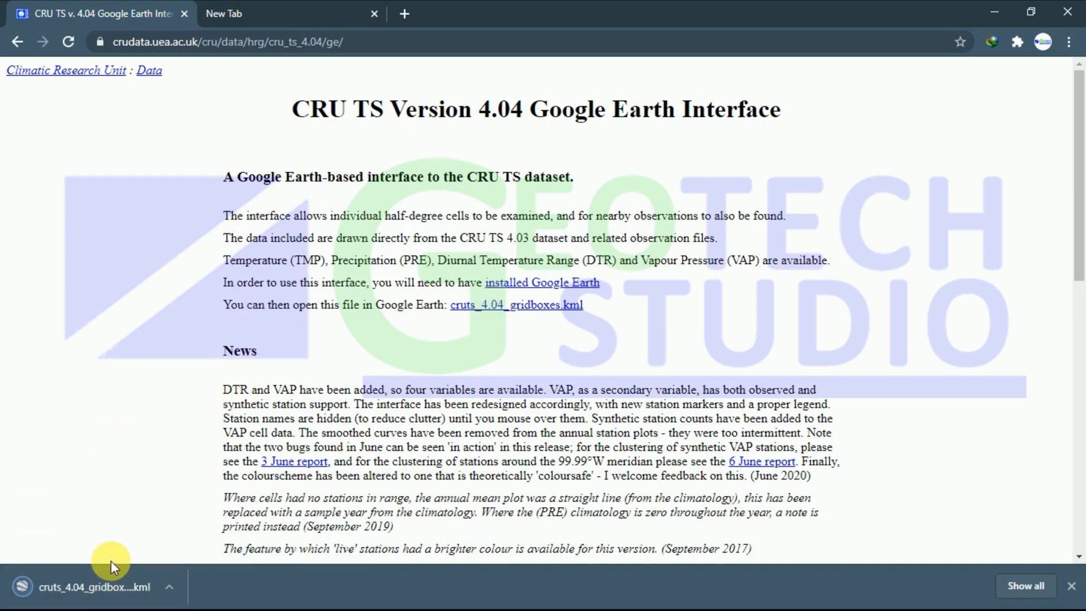
mouse_move(124, 589)
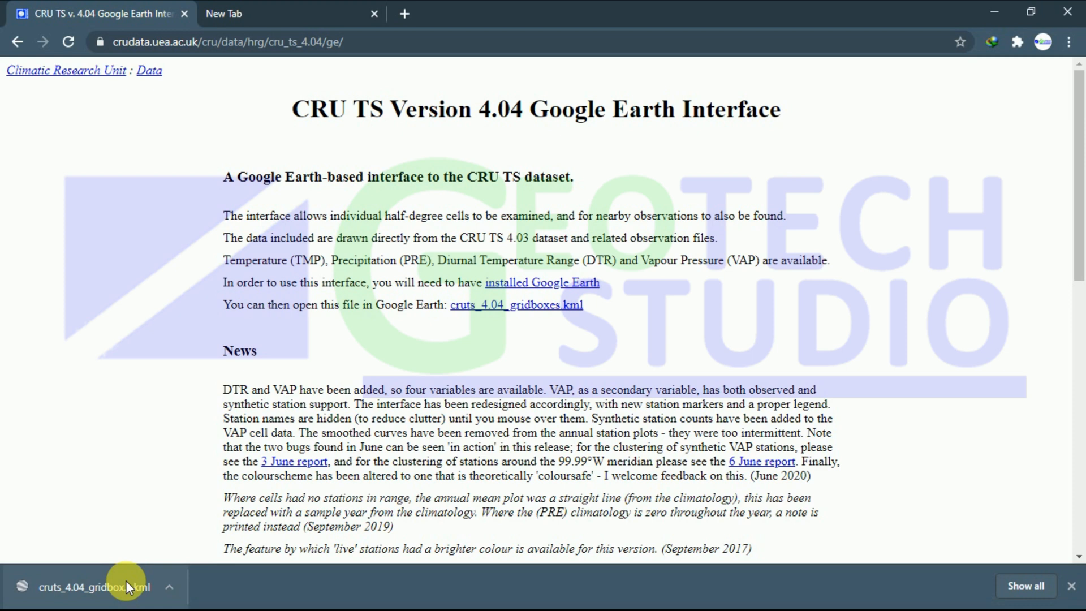
mouse_move(128, 579)
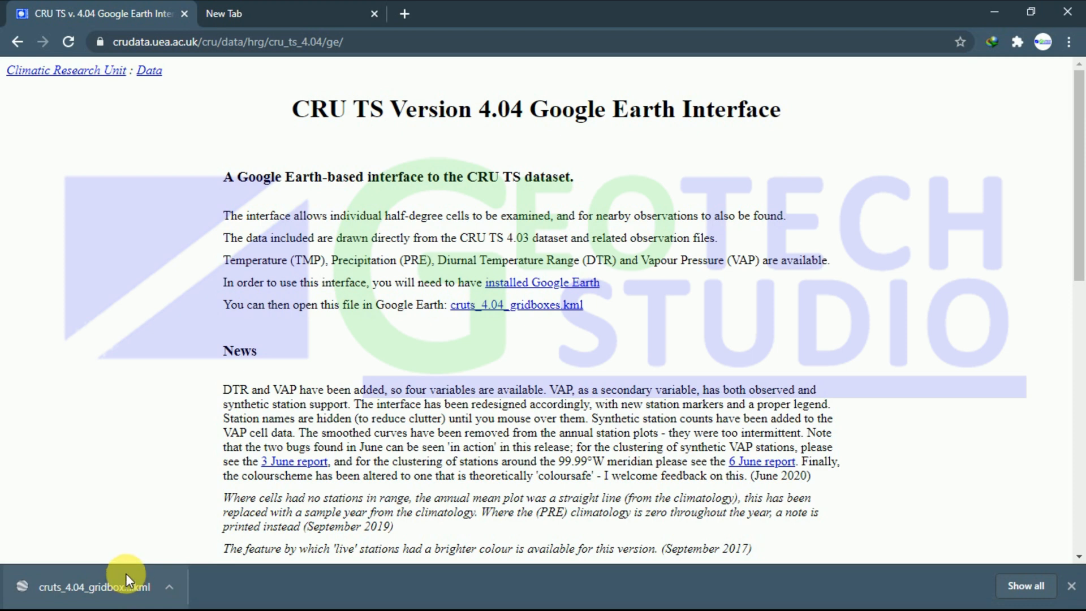
click(94, 588)
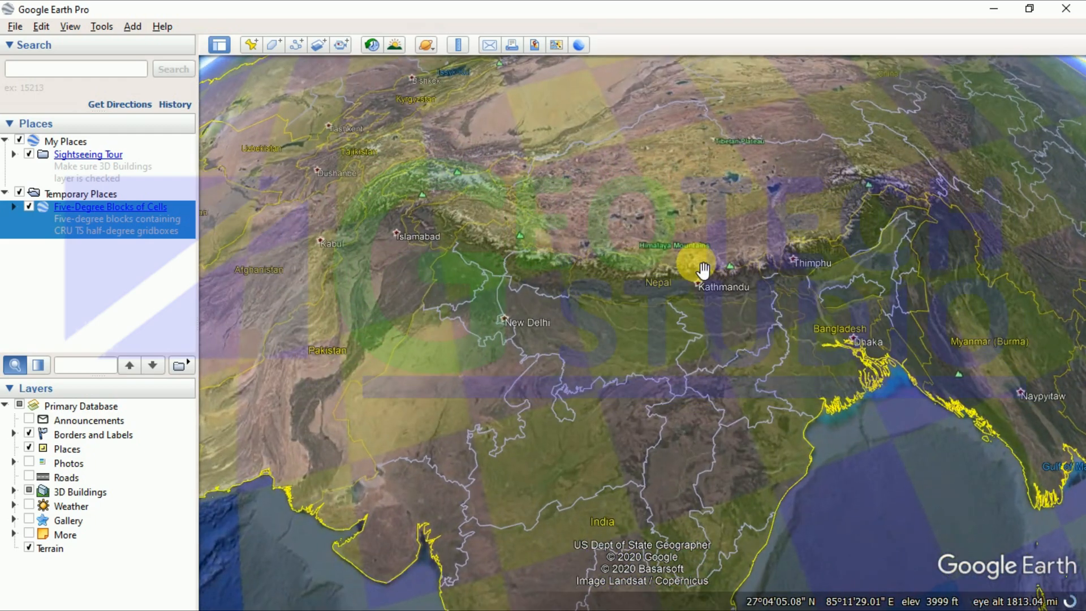
Zoom the globe in on central Nepal around Kathmandu with the five-degree blocks overlaid.
scroll(down, 3)
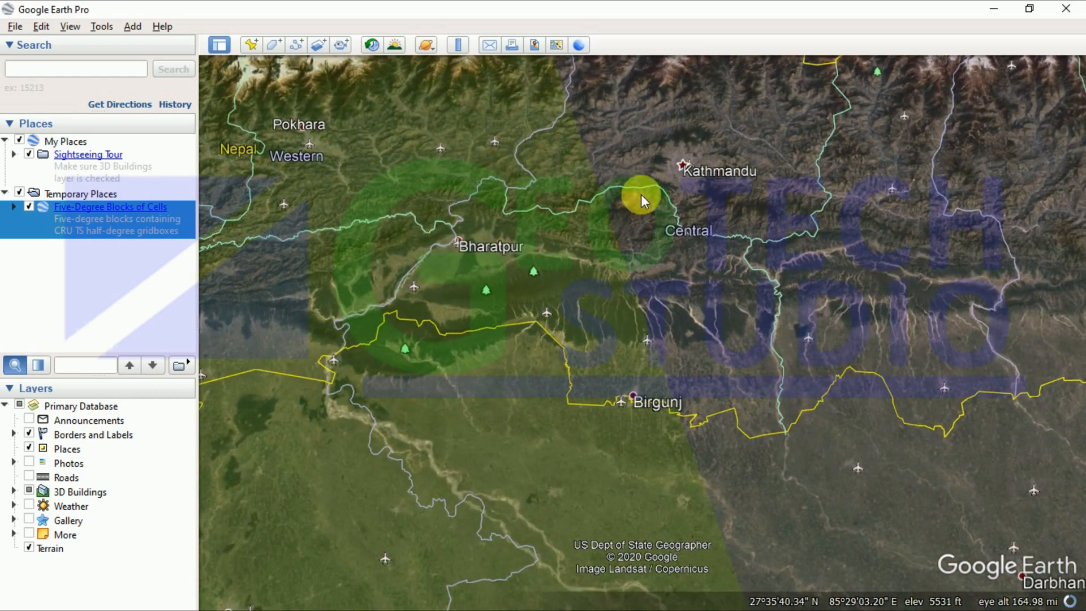
scroll(down, 3)
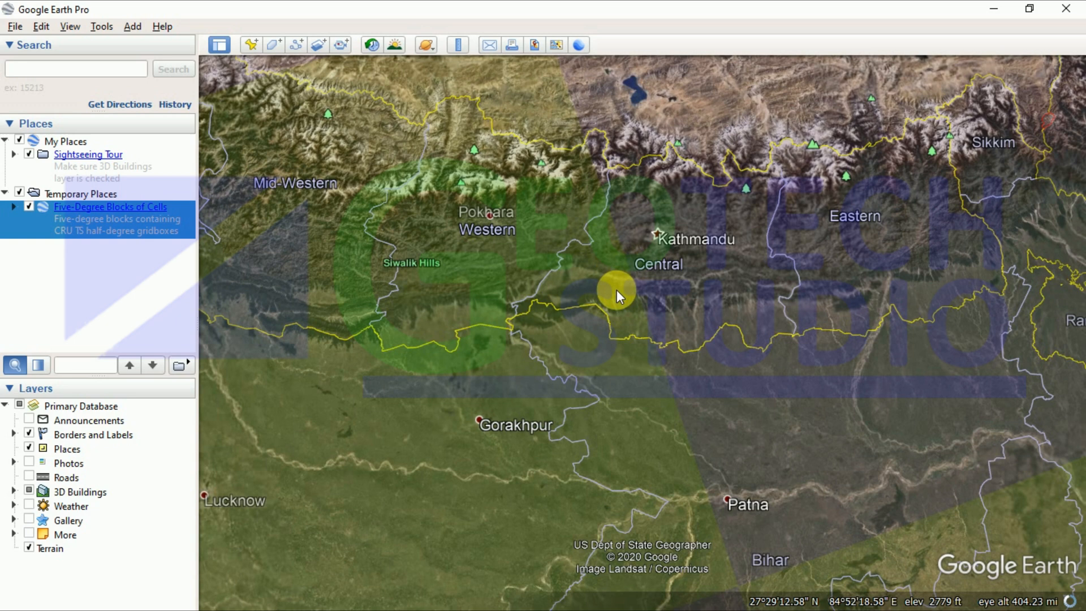
Show the half-degree cells for the 25–30N, 80–85E block over Nepal and zoom to the grid.
click(616, 289)
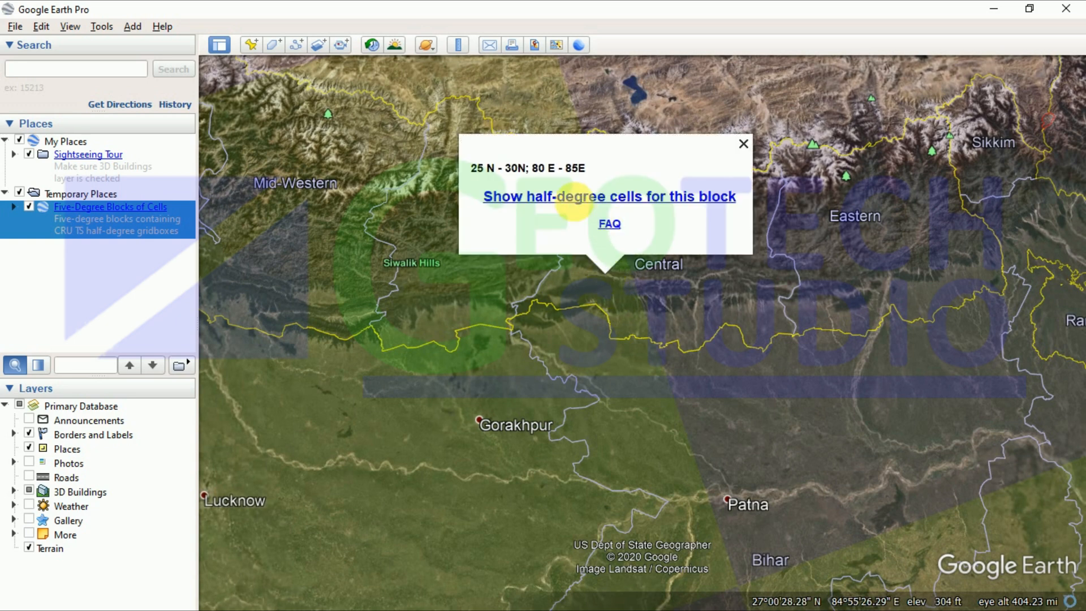
mouse_move(599, 203)
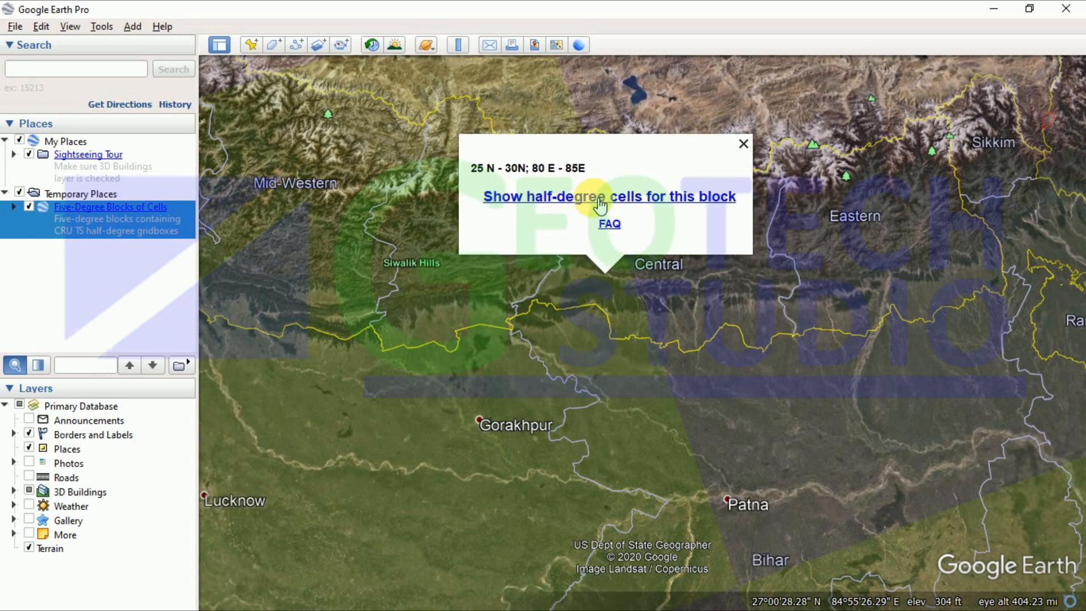
click(743, 143)
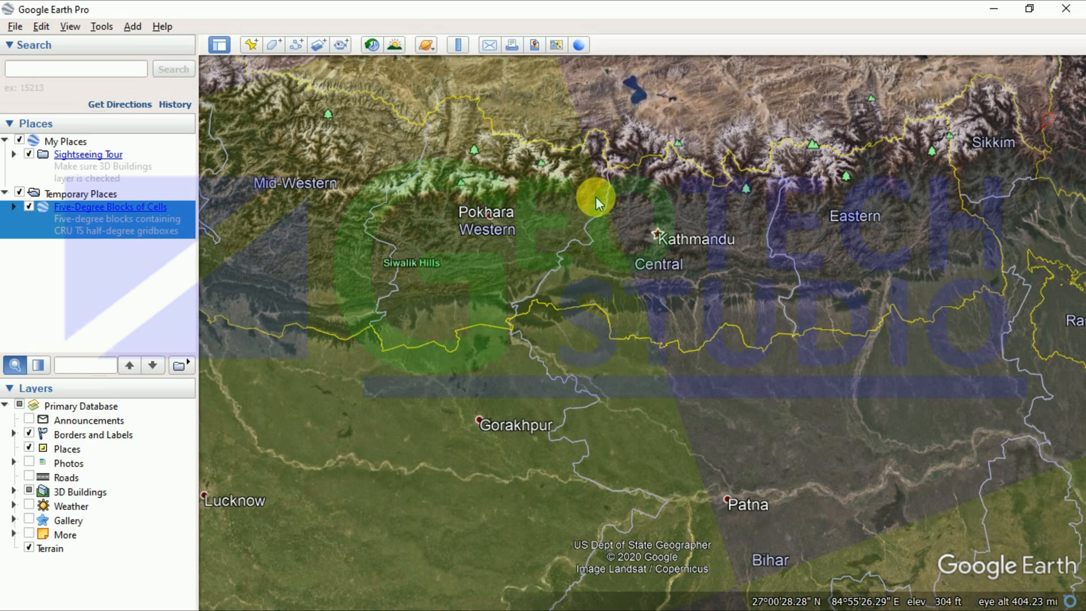
mouse_move(453, 221)
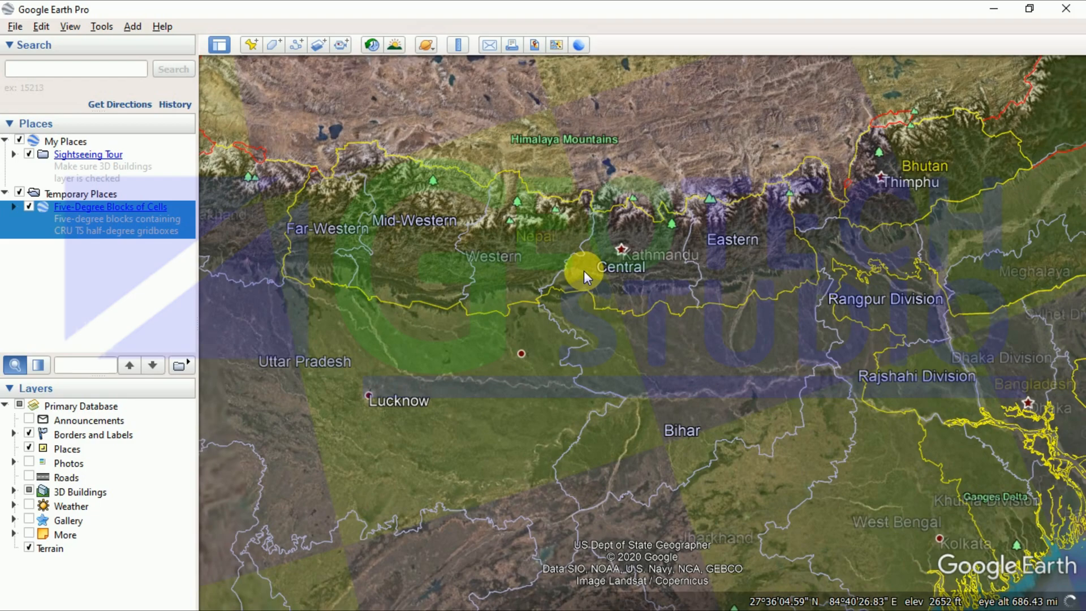
scroll(down, 3)
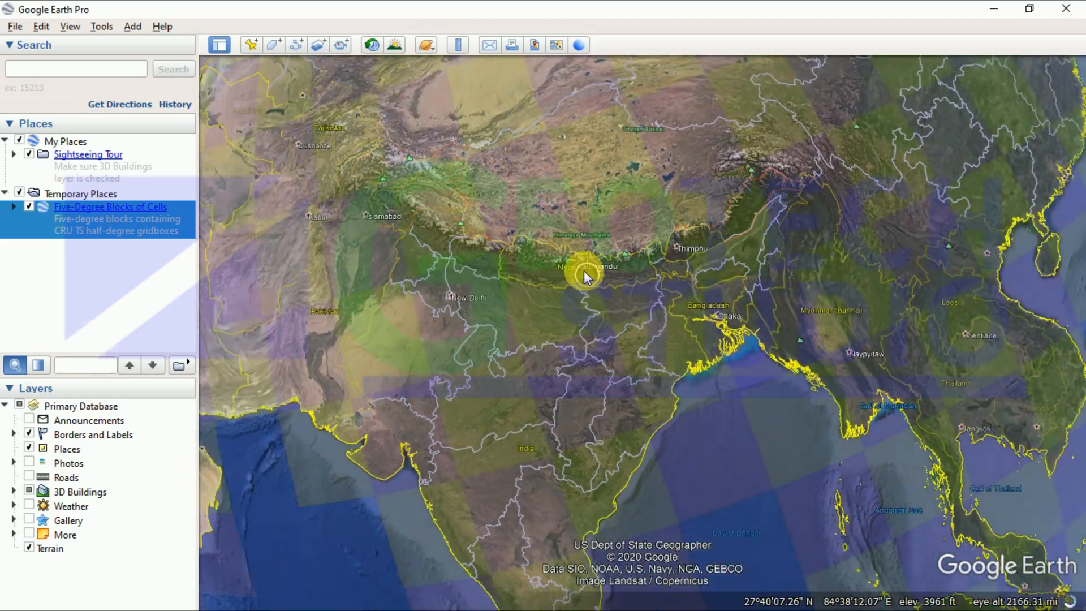
scroll(up, 3)
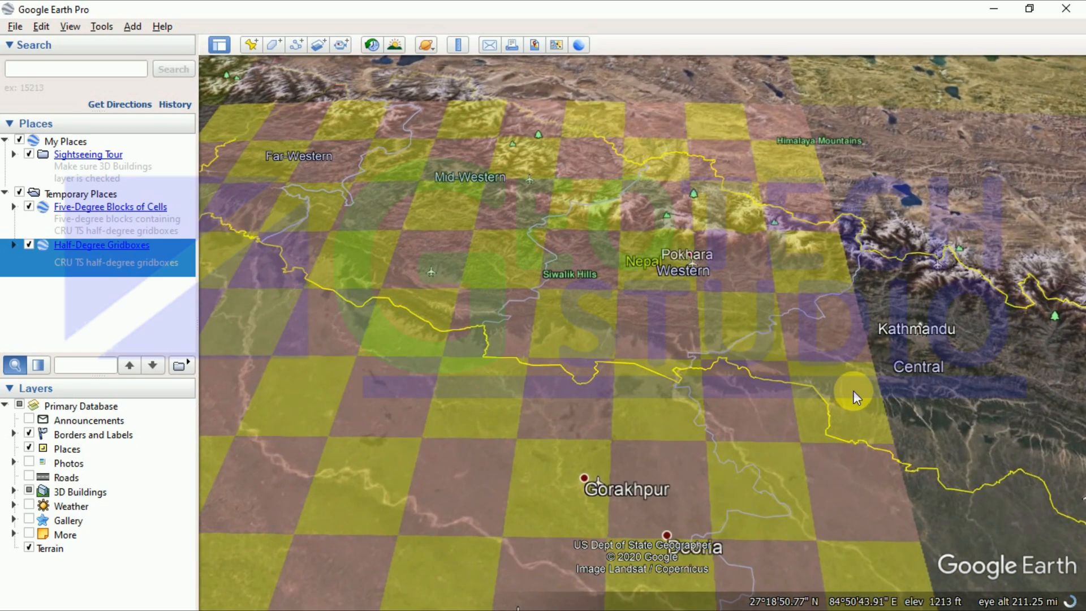
Enlarge the annual temperature chart for the 27.25N, 84.75E cell and copy its image.
scroll(up, 3)
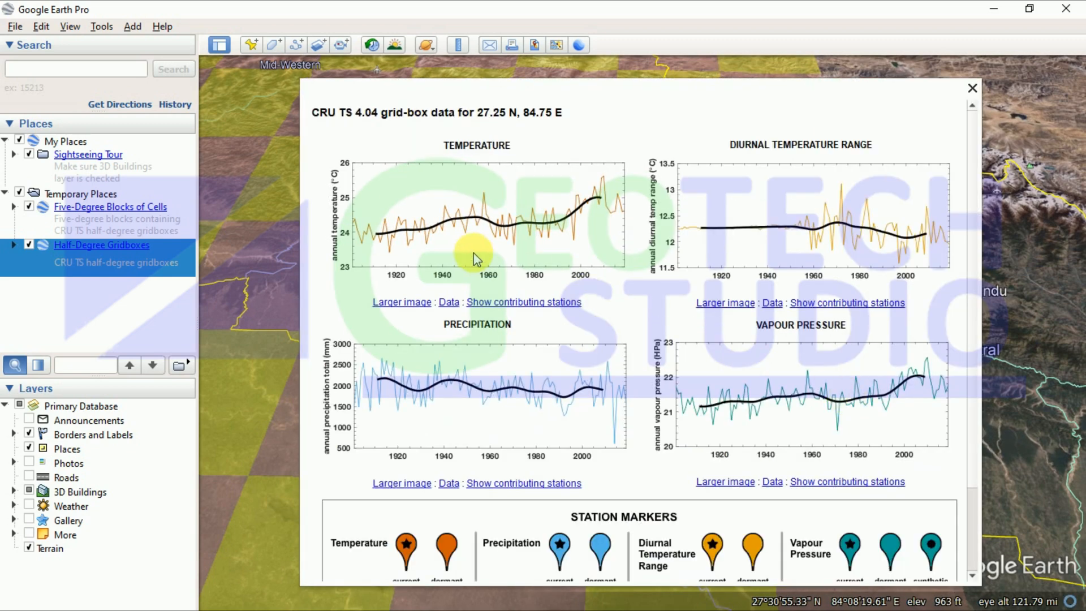
mouse_move(404, 153)
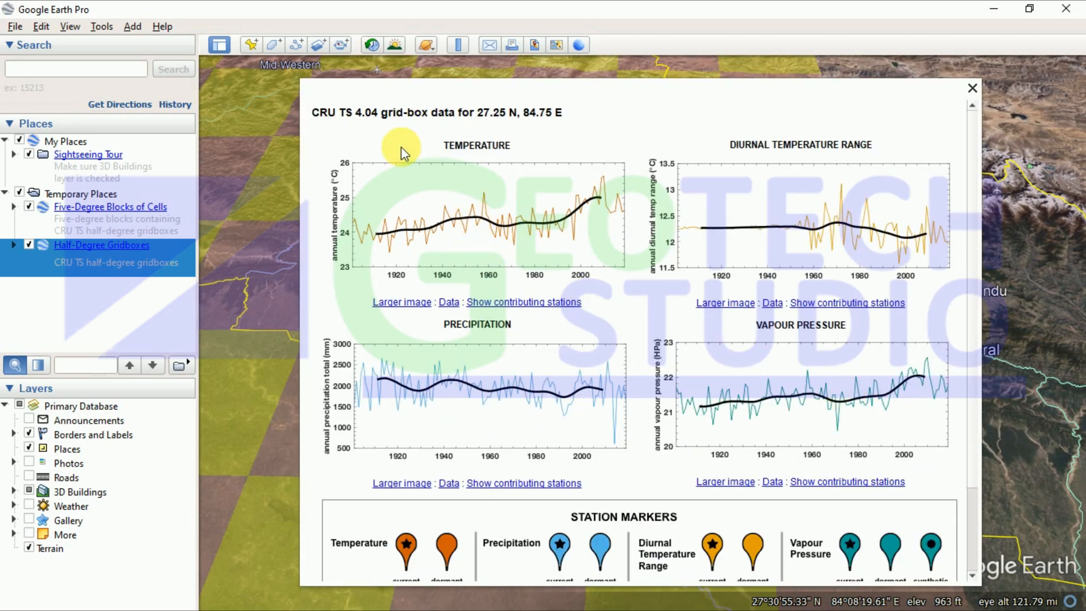
mouse_move(451, 291)
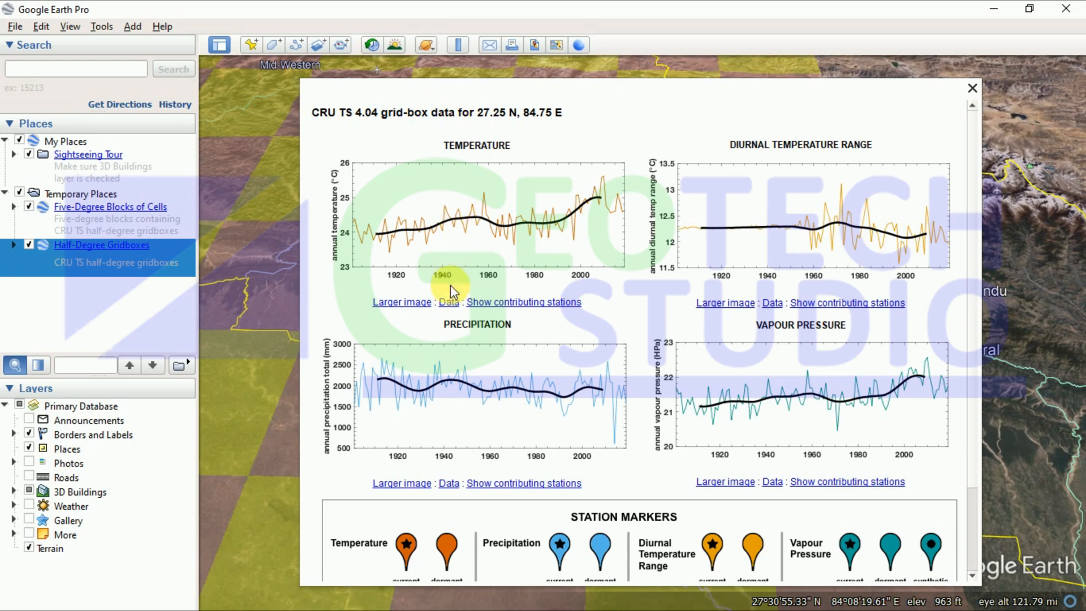
click(972, 88)
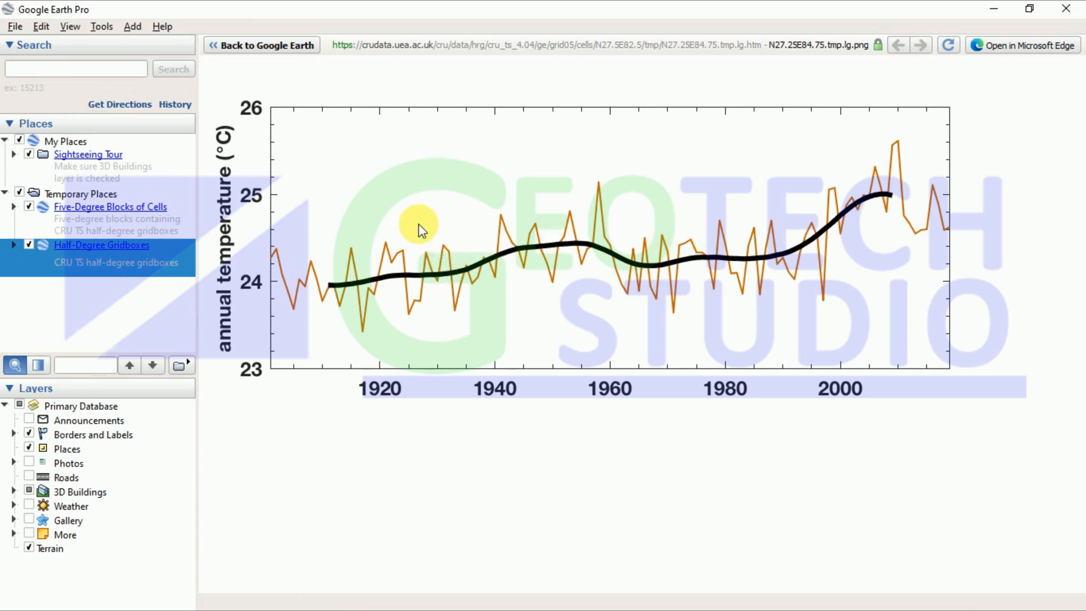
right_click(418, 230)
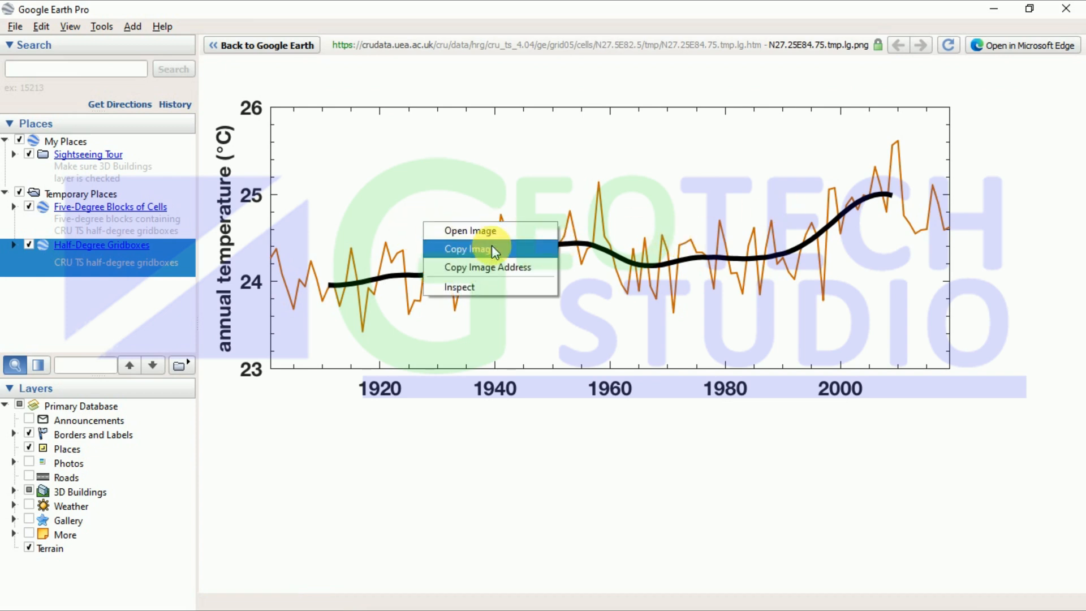
click(471, 249)
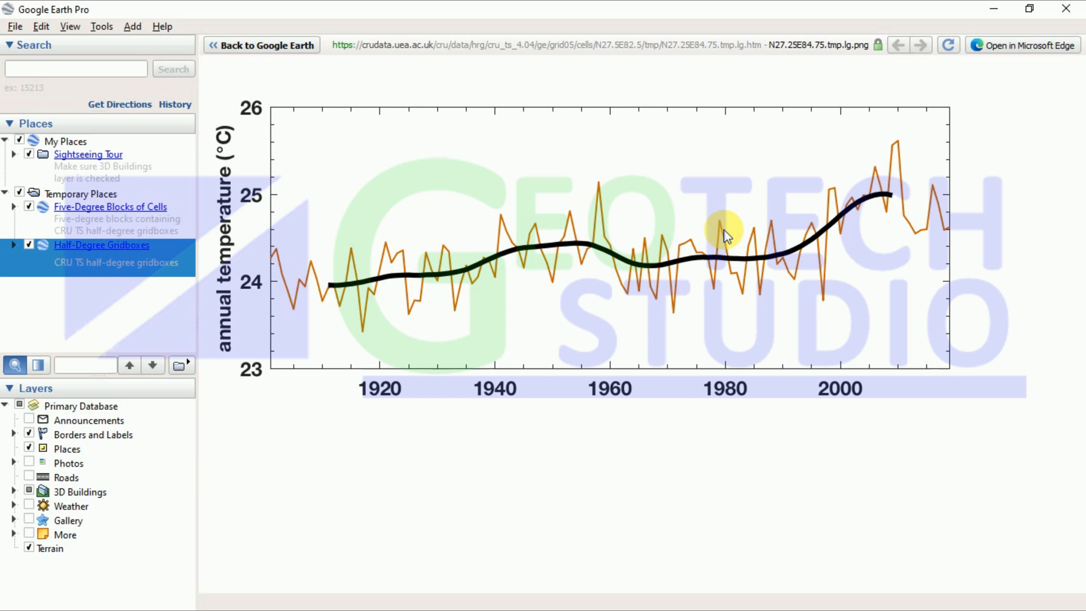
mouse_move(893, 75)
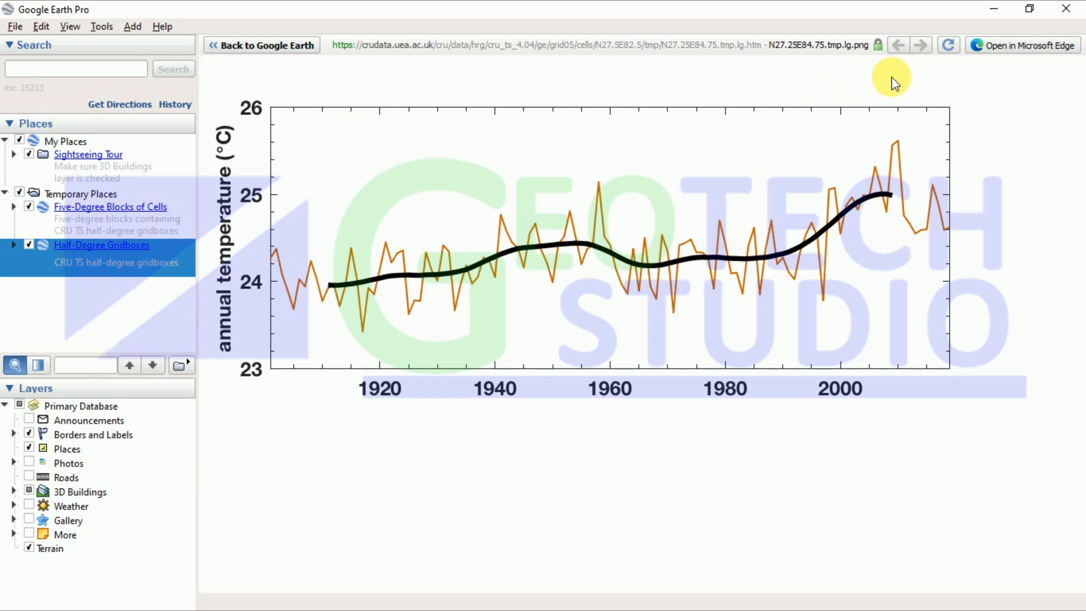
mouse_move(254, 151)
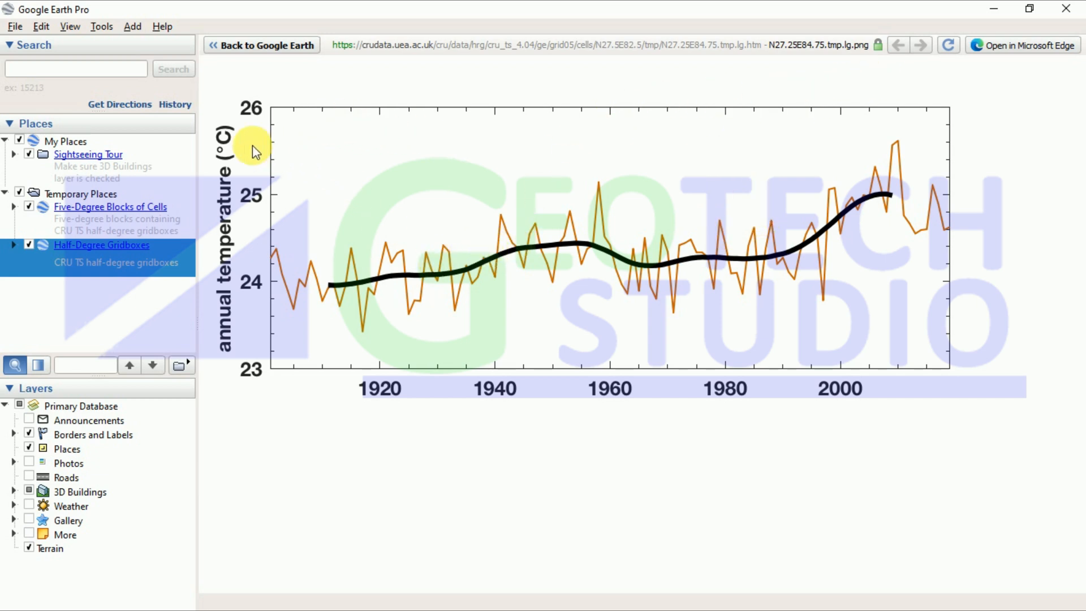
mouse_move(187, 128)
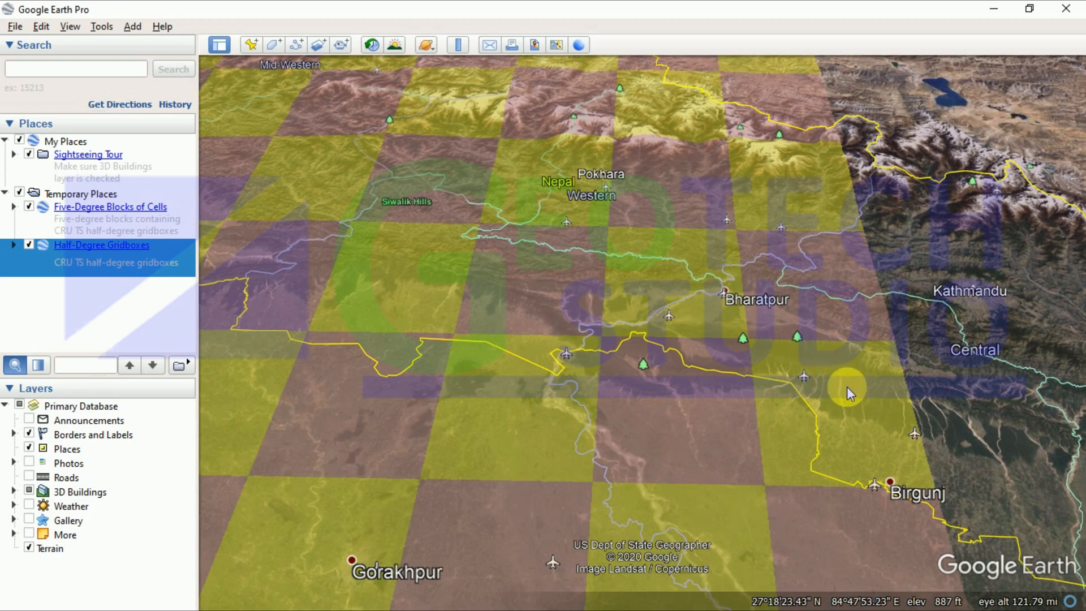
Bring up the monthly temperature table for the 27.25N, 84.75E half-degree cell.
click(847, 390)
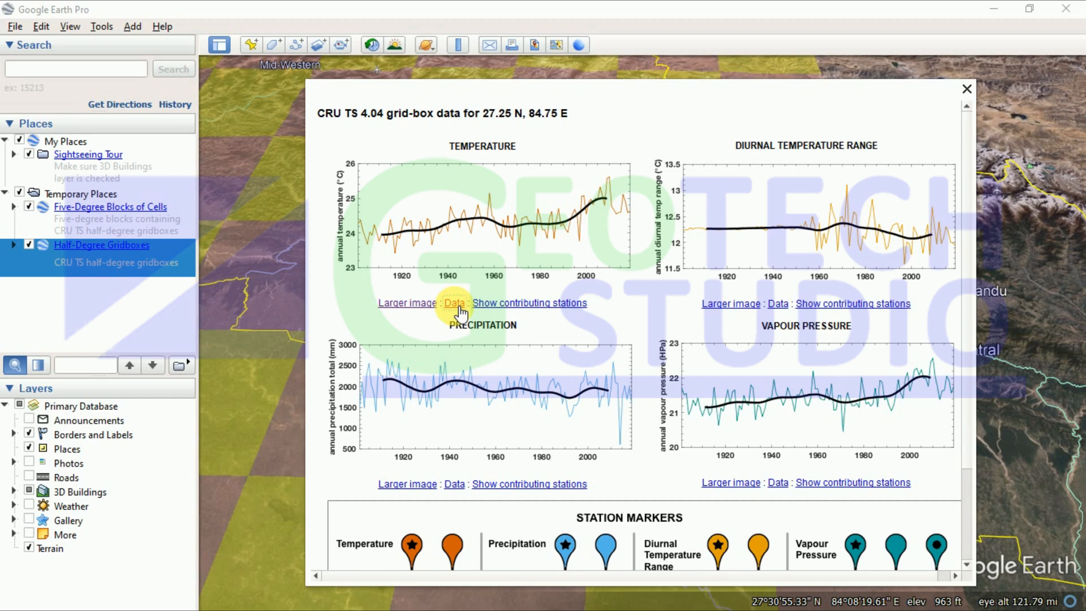
click(966, 90)
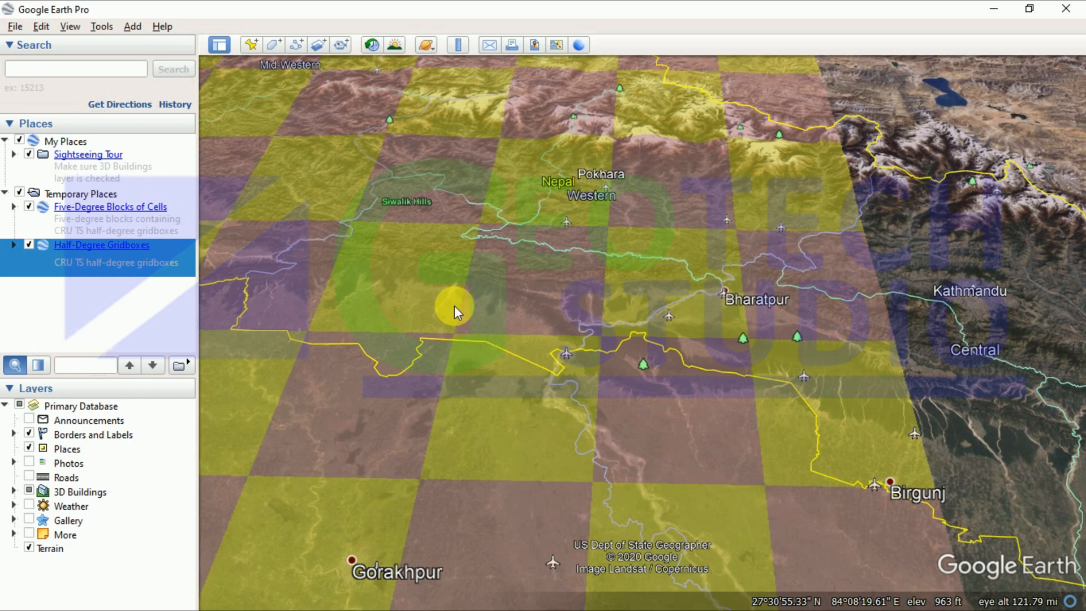
mouse_move(998, 537)
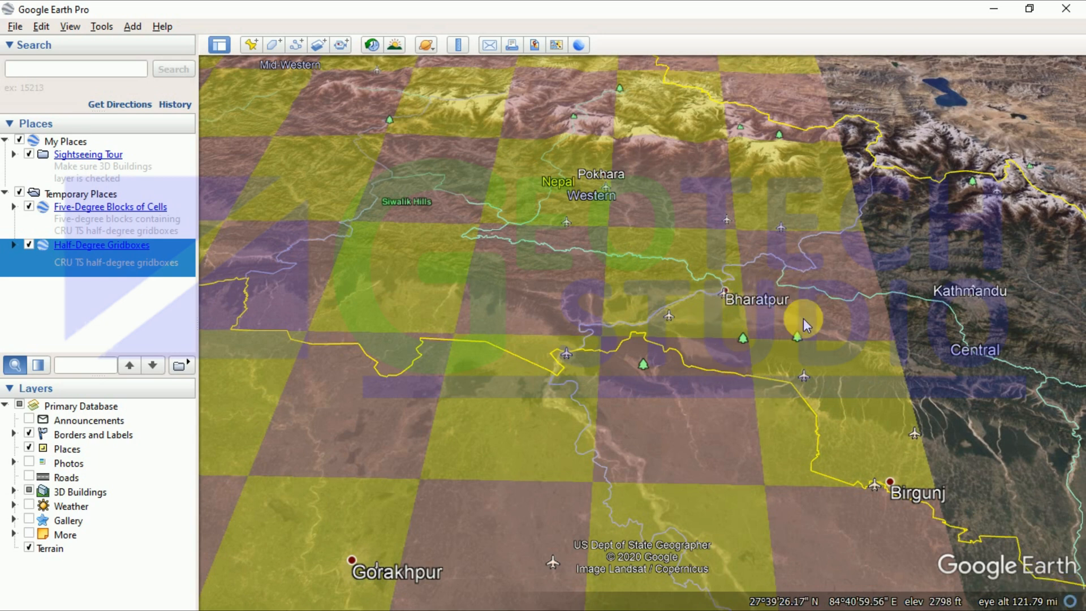
mouse_move(848, 412)
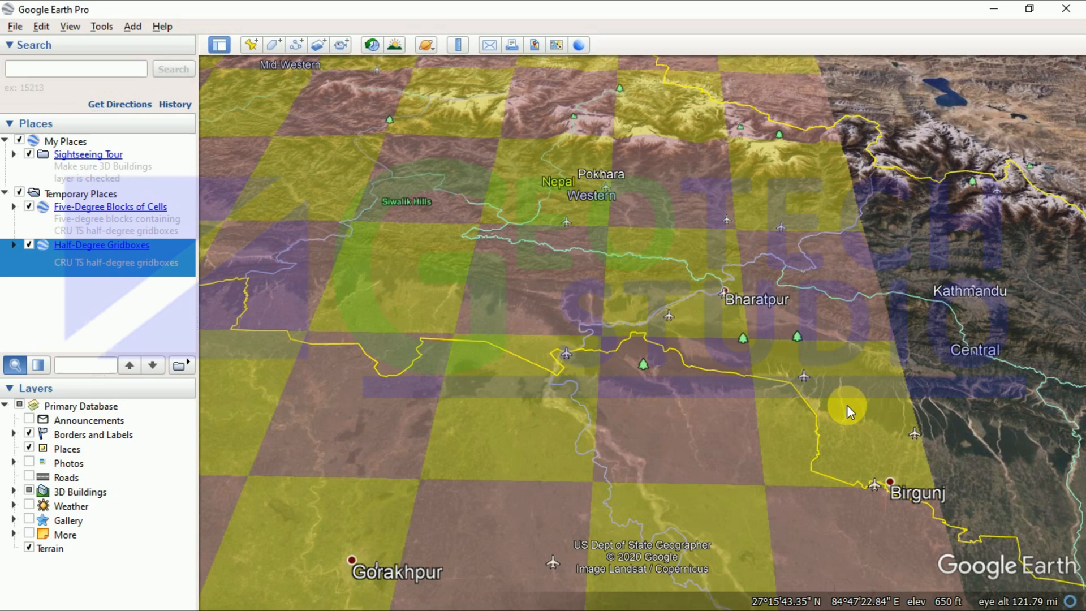
mouse_move(816, 382)
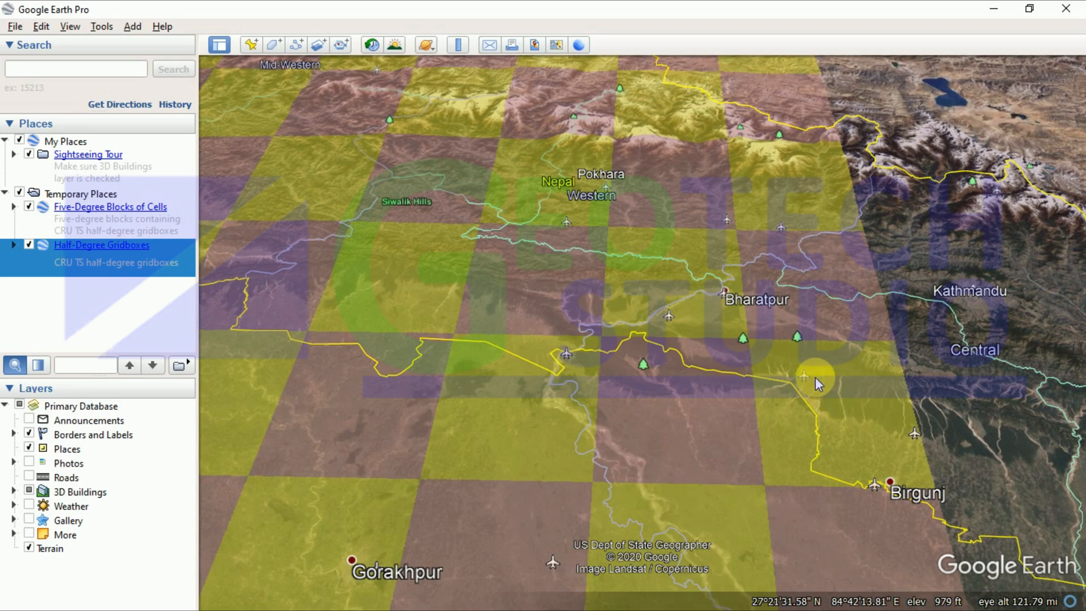
mouse_move(788, 383)
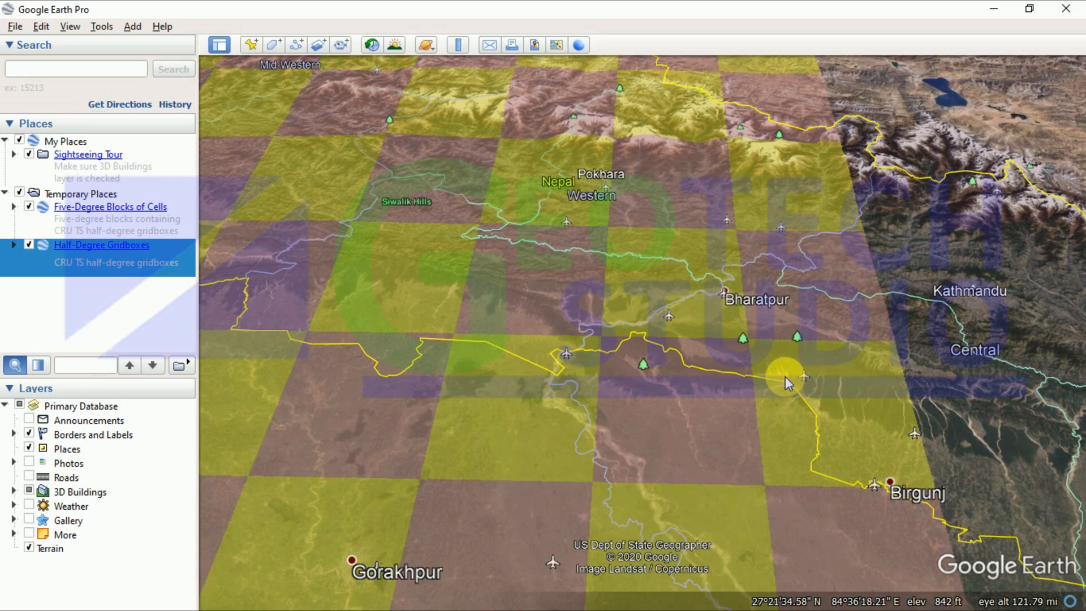
click(786, 374)
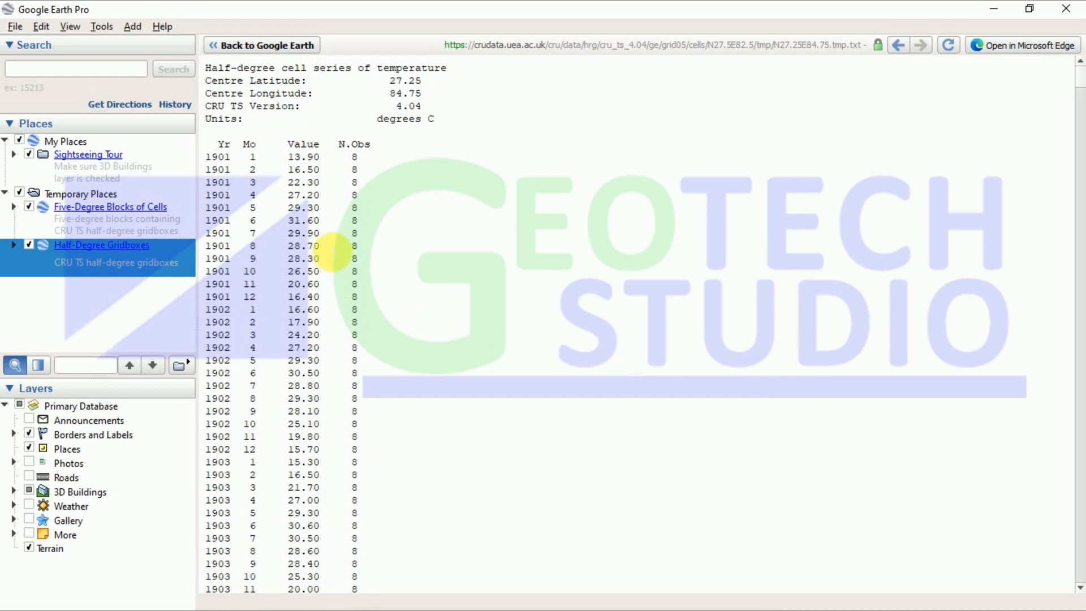
mouse_move(360, 206)
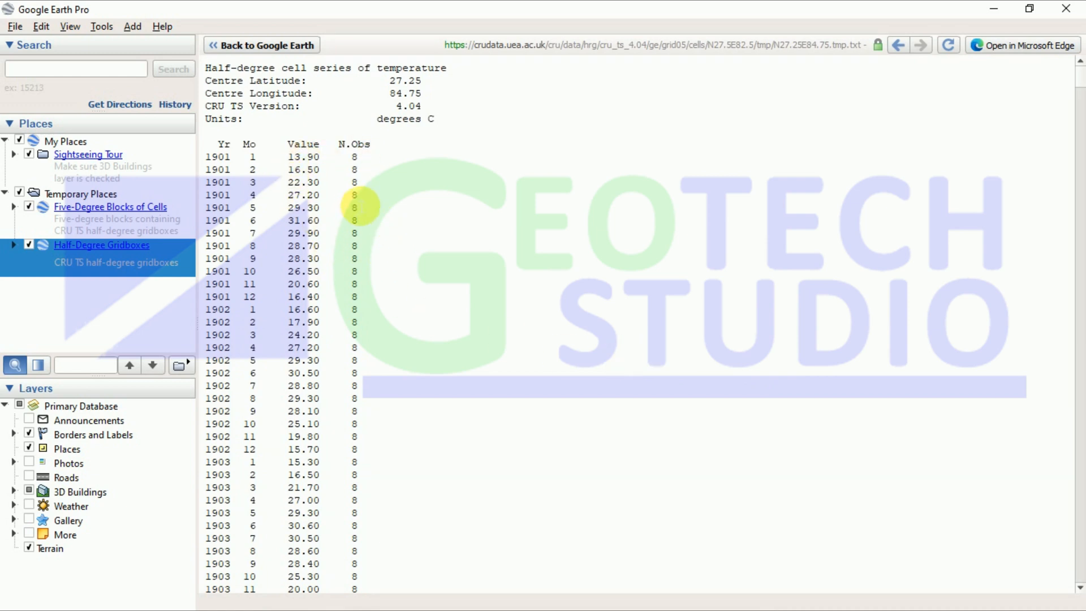
mouse_move(371, 82)
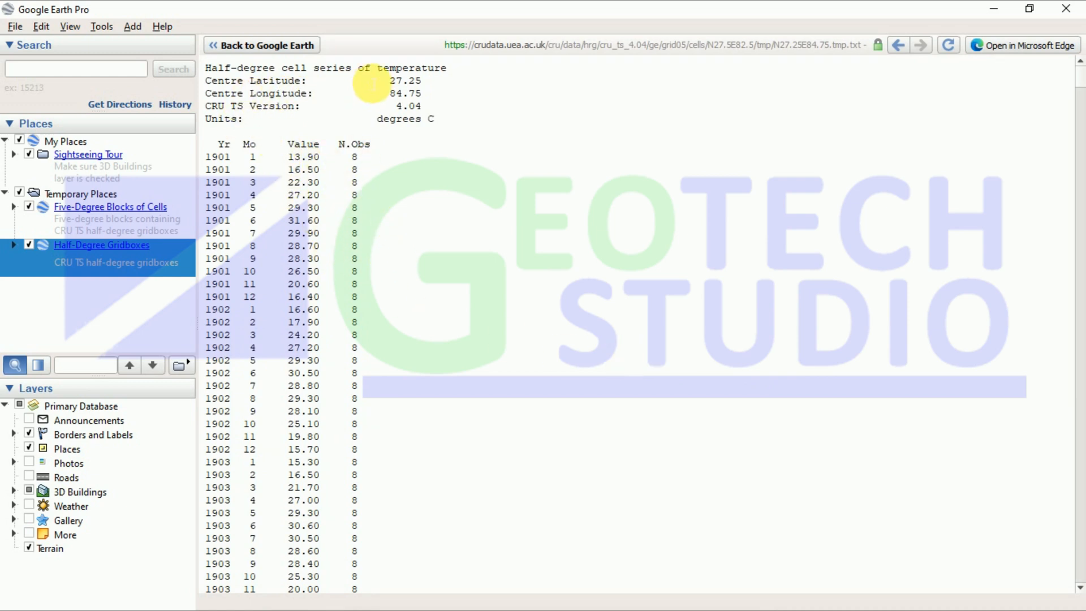
mouse_move(426, 134)
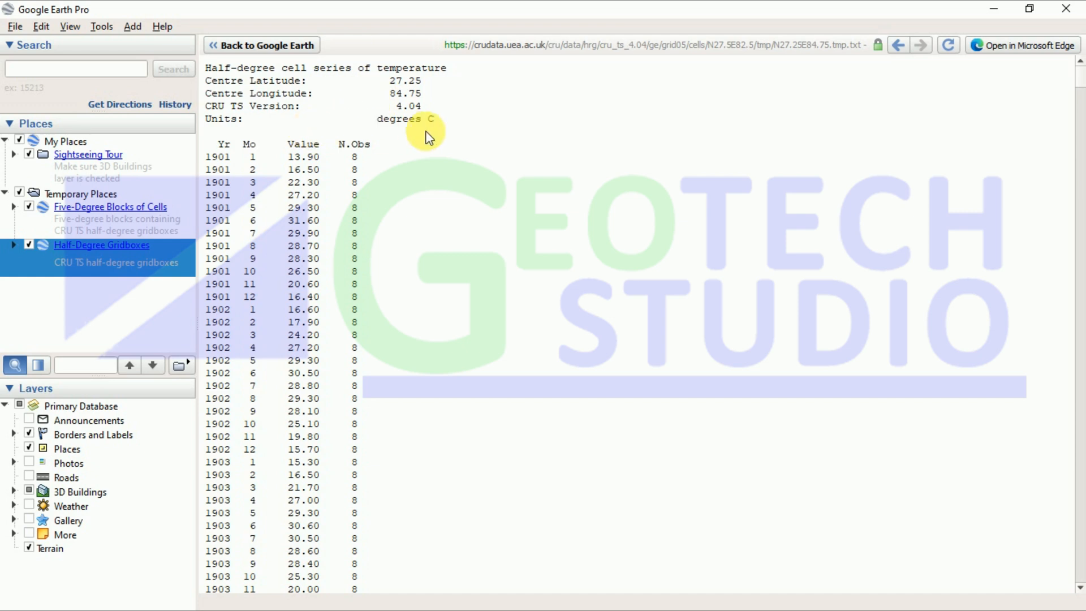
mouse_move(312, 242)
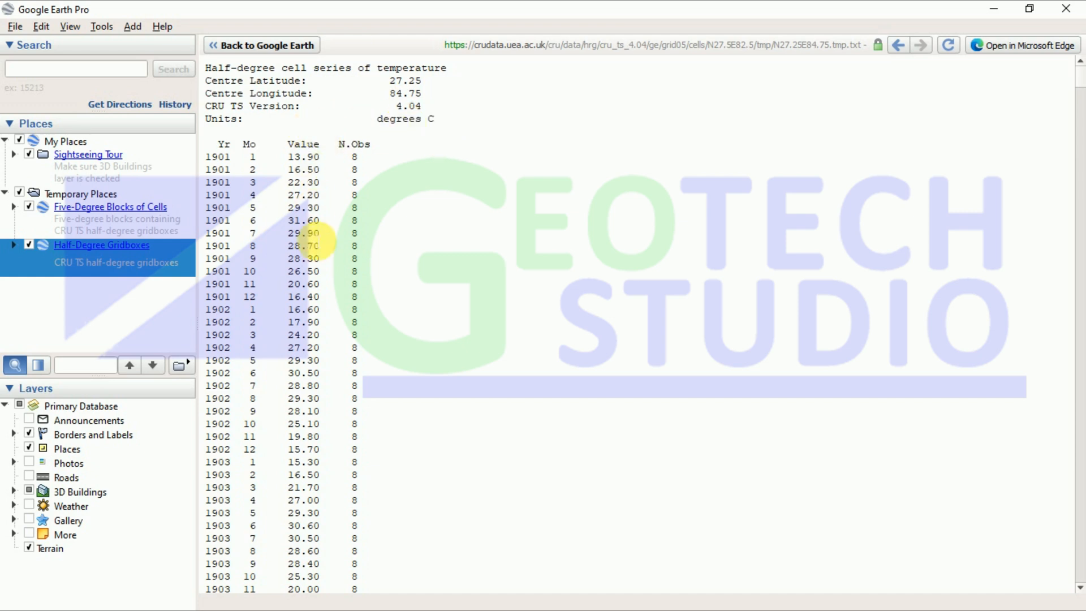
Review the temperature series from 1901 down to 2019.
scroll(down, 3)
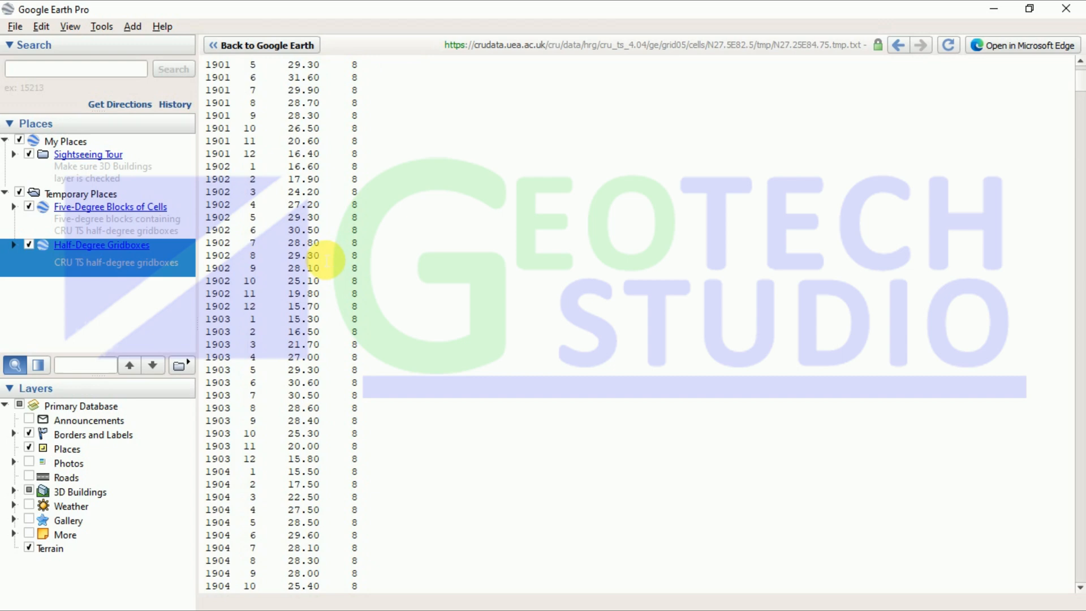
scroll(down, 3)
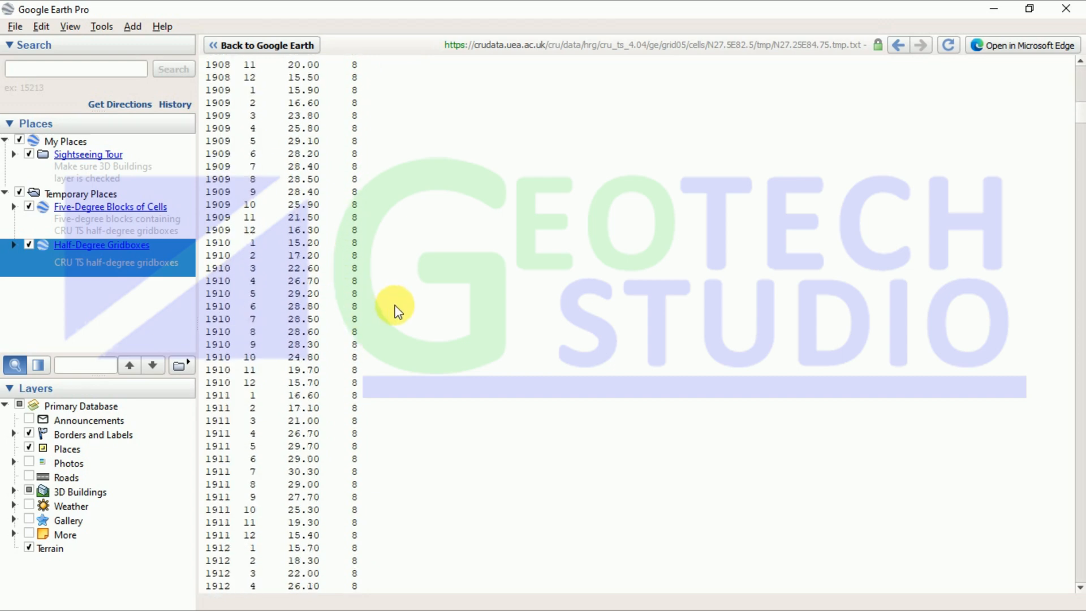
scroll(down, 3)
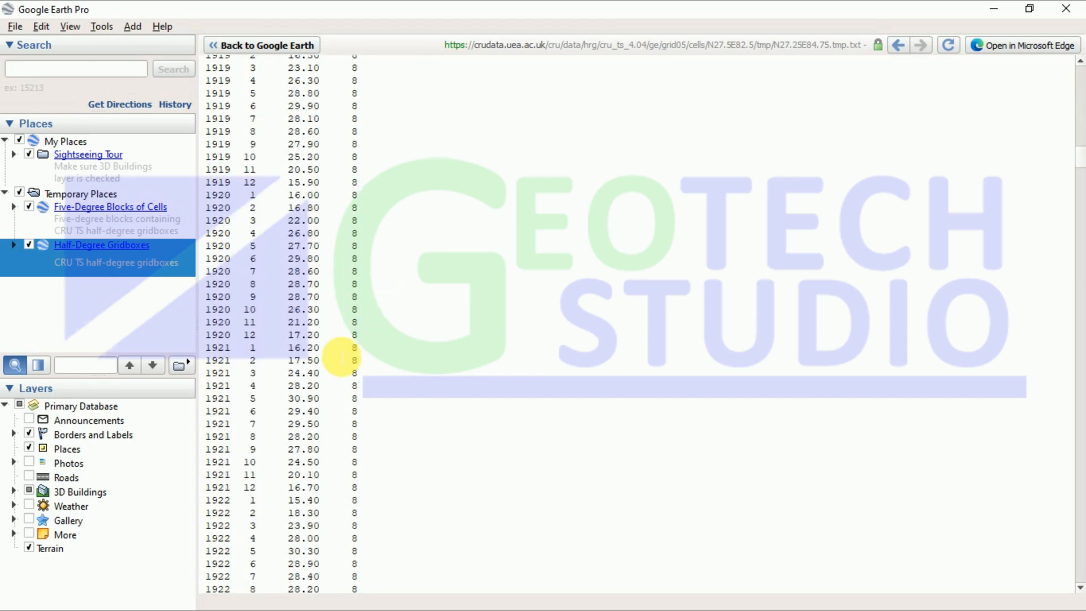
scroll(down, 3)
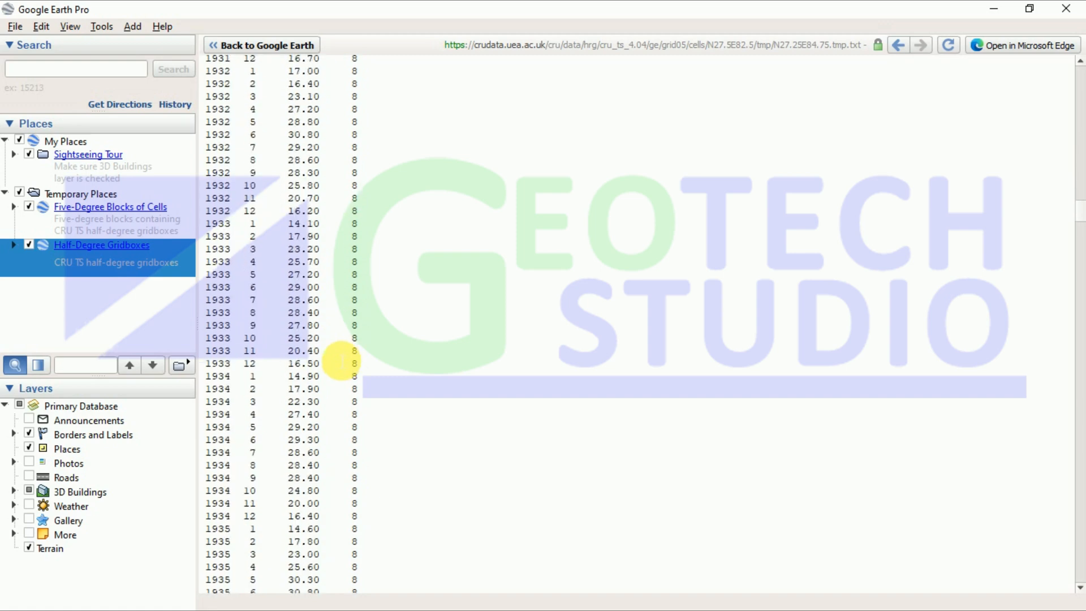
scroll(down, 3)
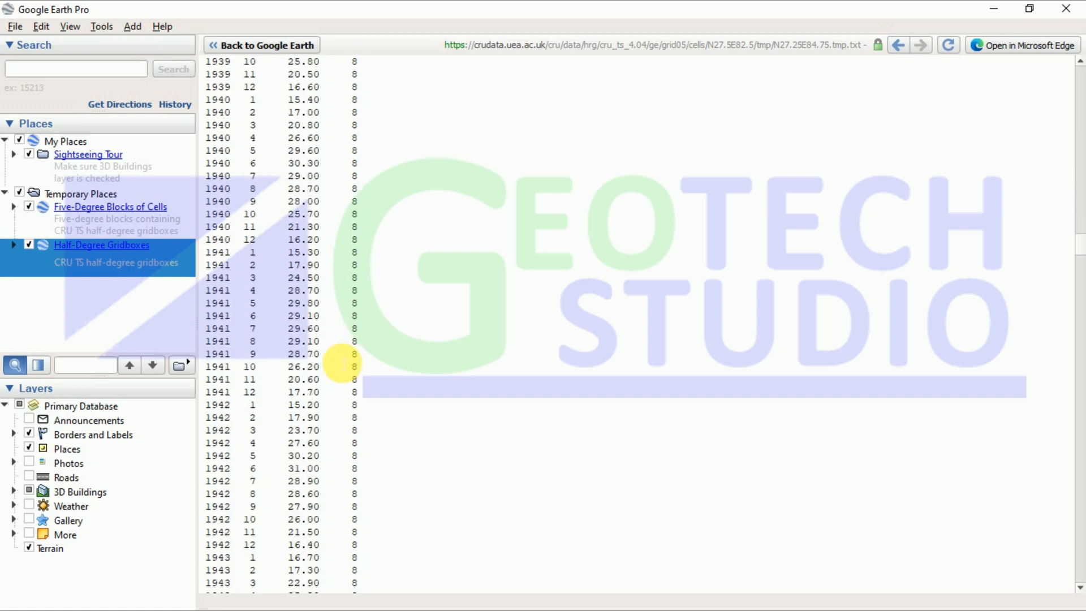
scroll(down, 3)
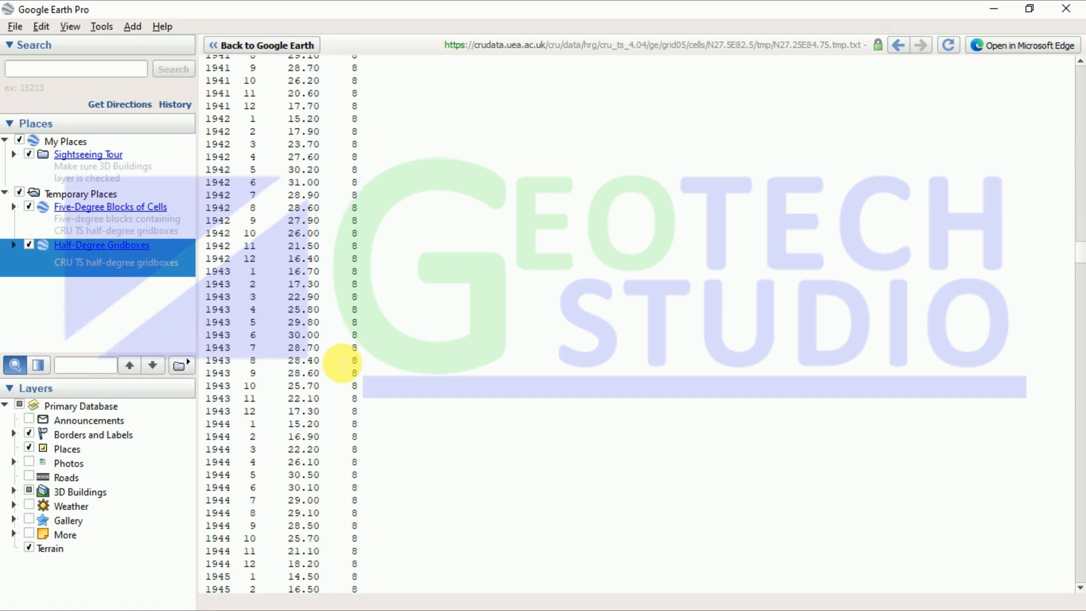
mouse_move(1078, 254)
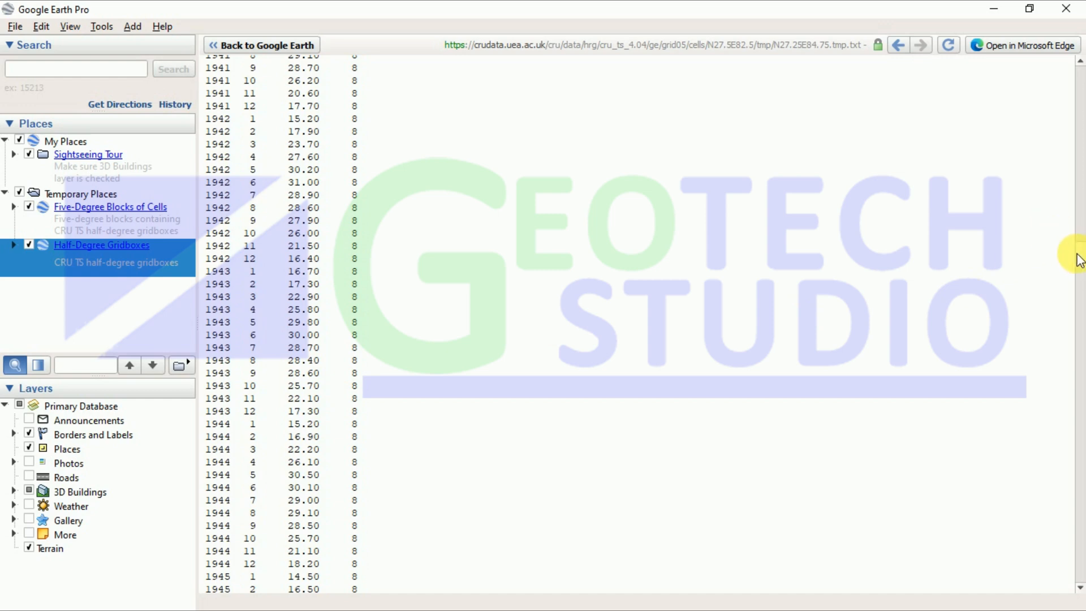
scroll(down, 3)
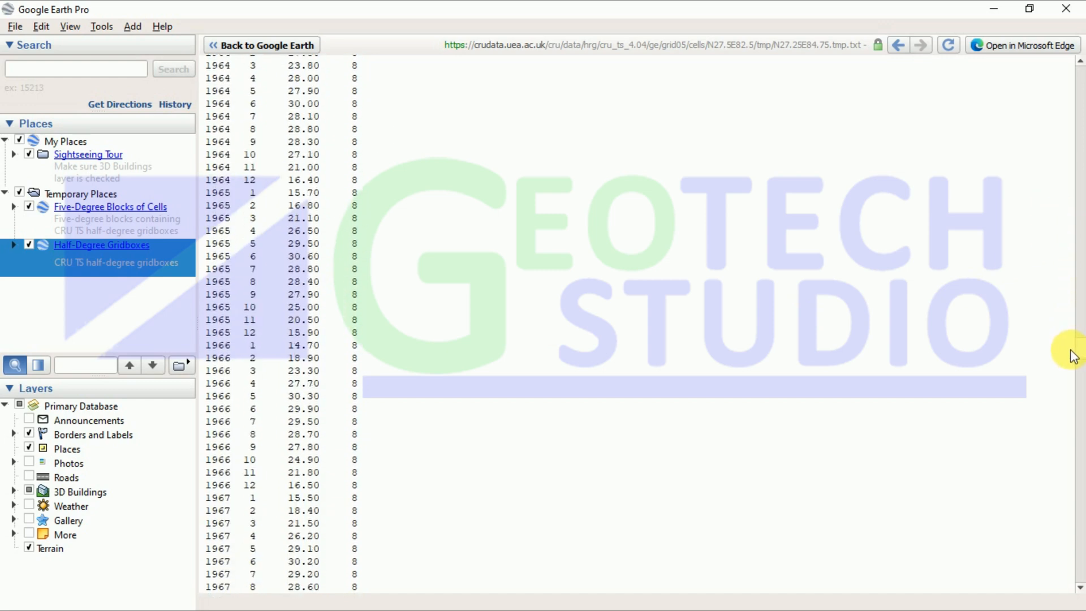
scroll(down, 3)
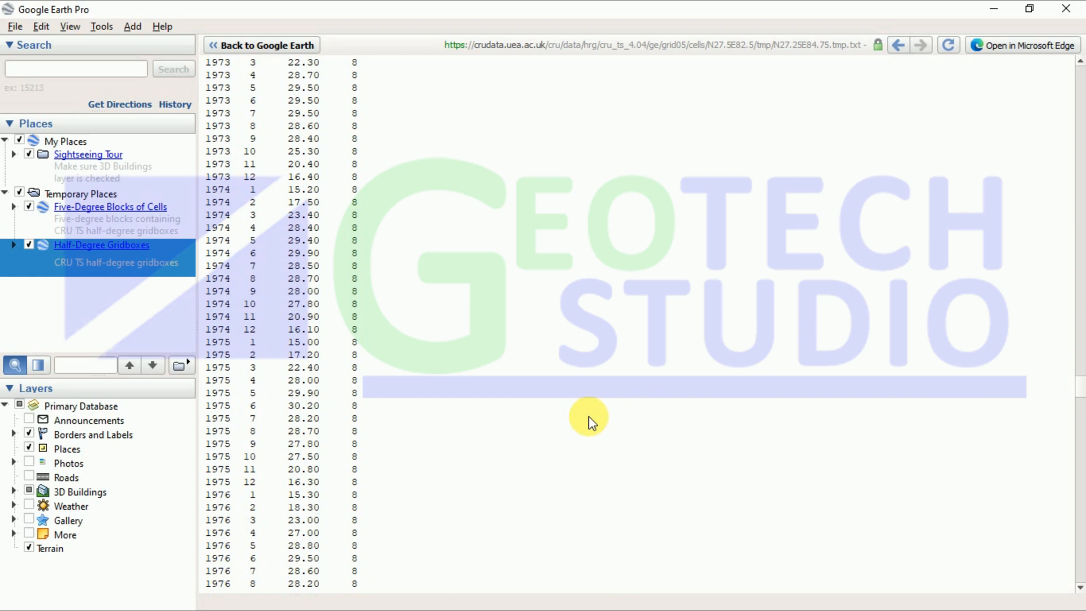
scroll(down, 3)
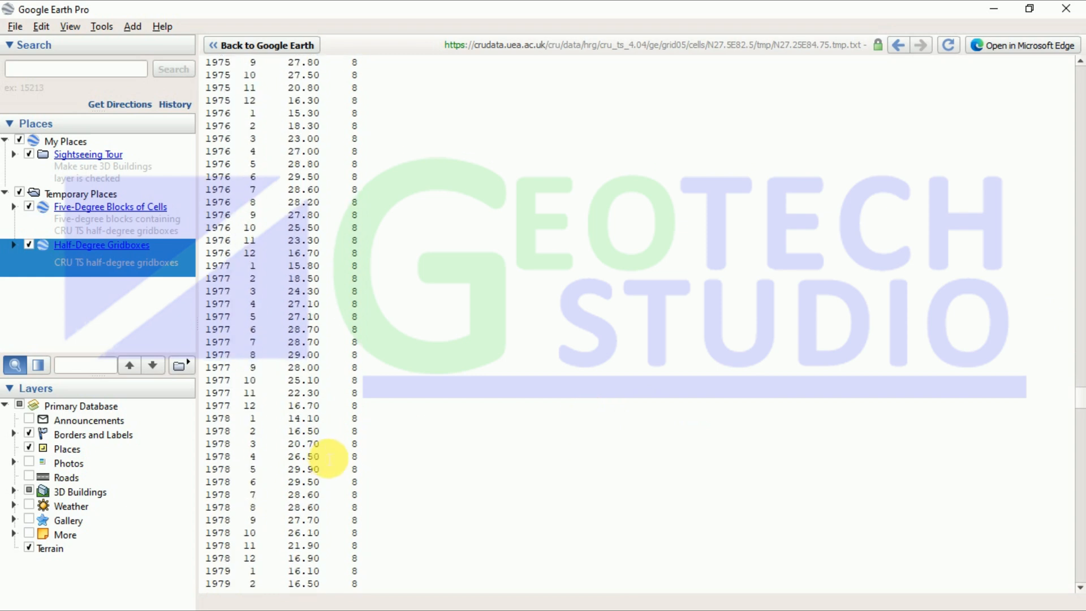
scroll(down, 3)
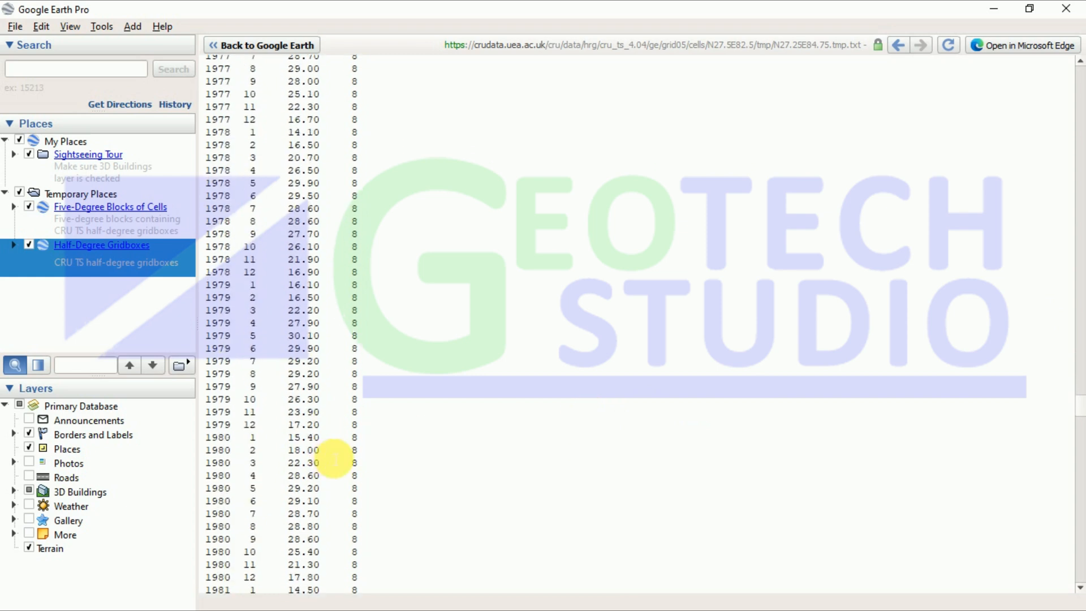
scroll(down, 3)
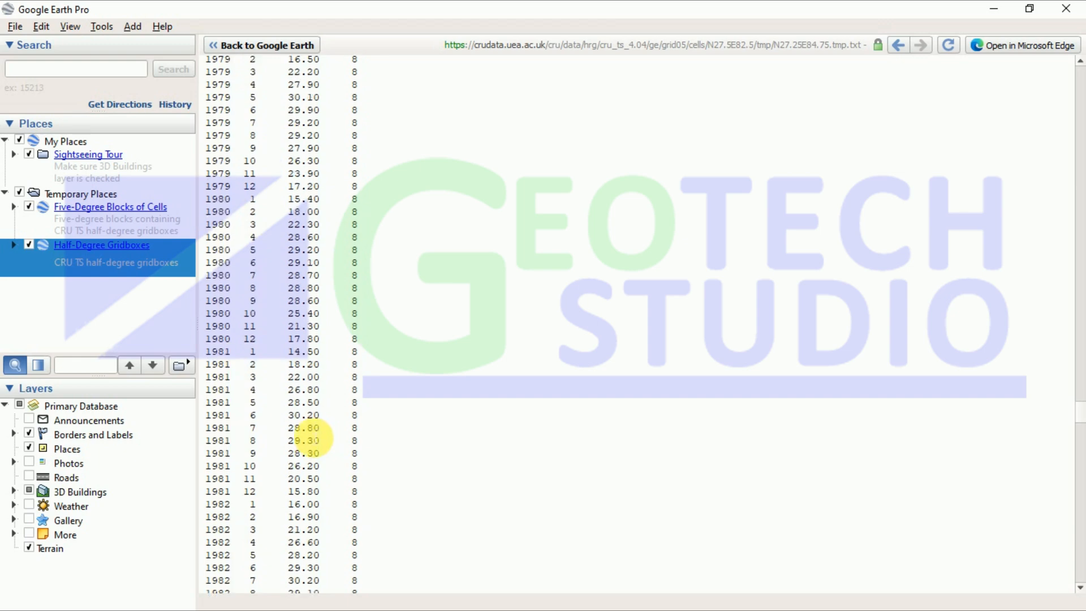
scroll(down, 3)
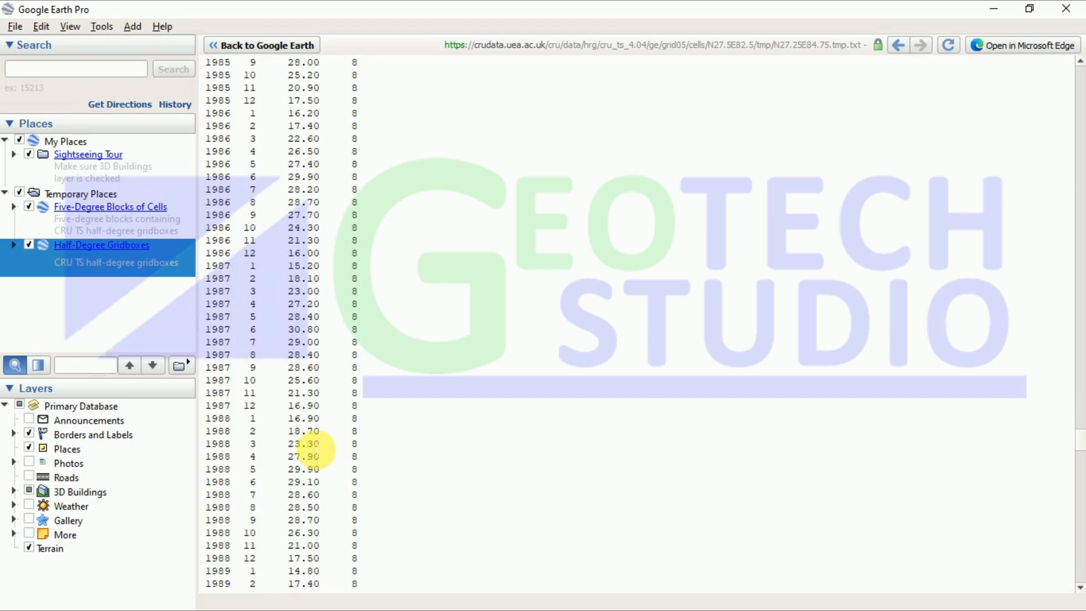
scroll(down, 3)
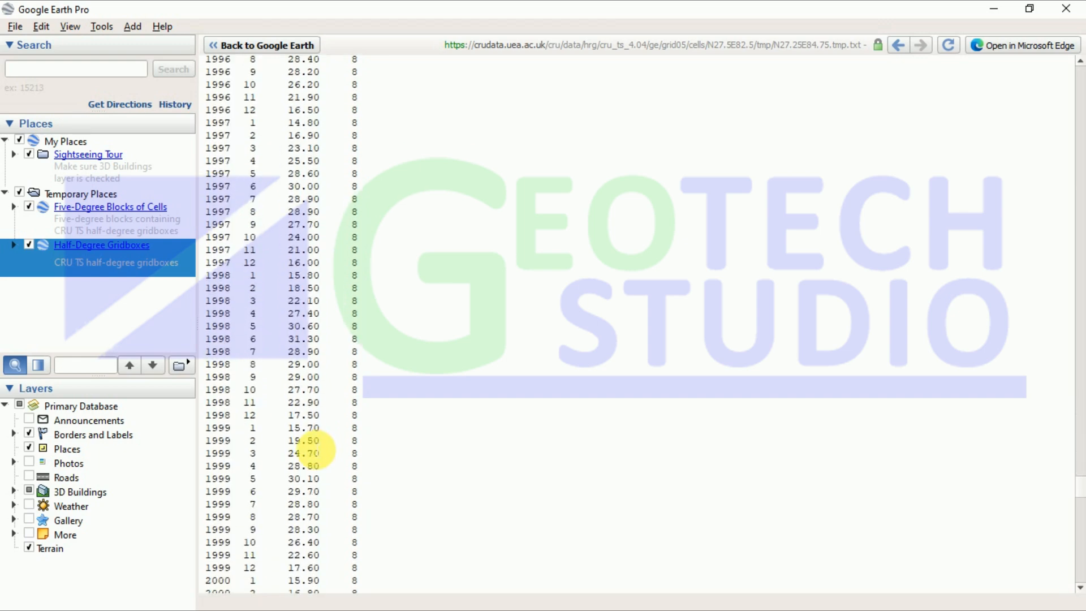
scroll(down, 3)
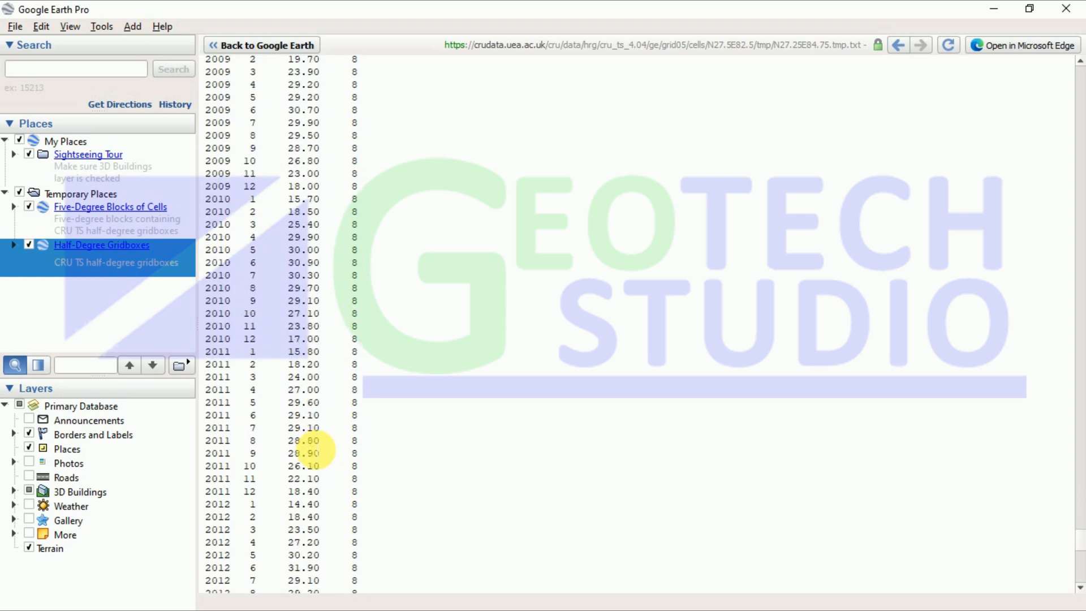
scroll(down, 3)
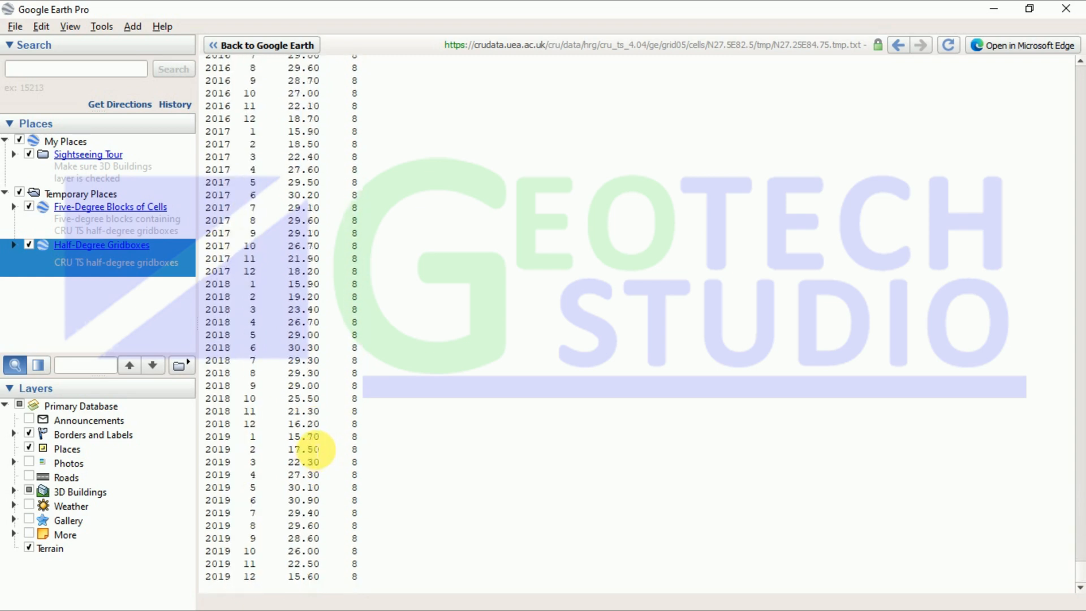
mouse_move(229, 588)
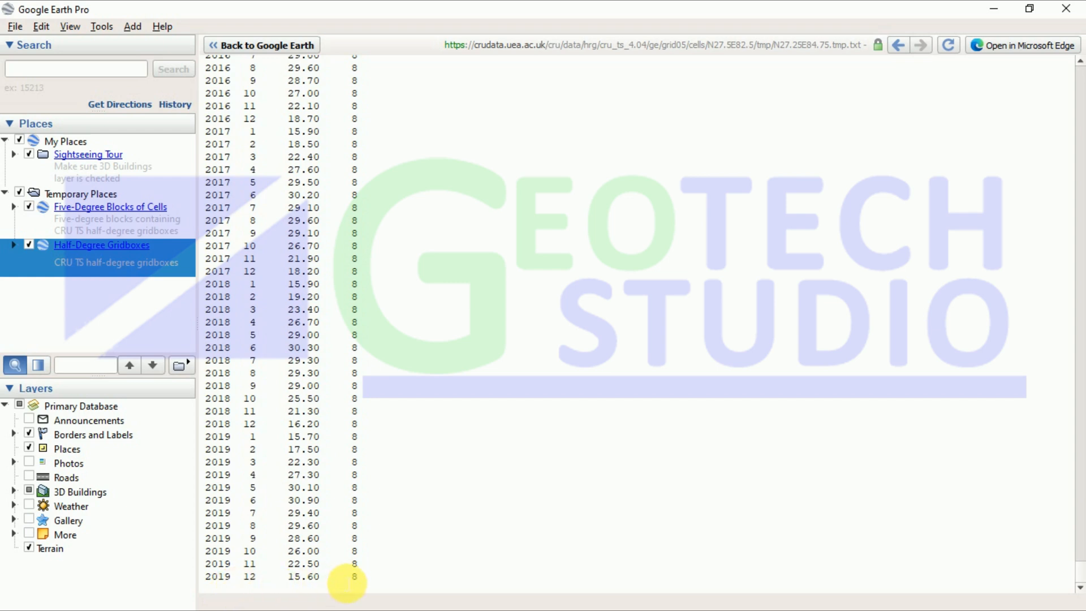
Return to the 1901 header at the top of the temperature table.
scroll(up, 3)
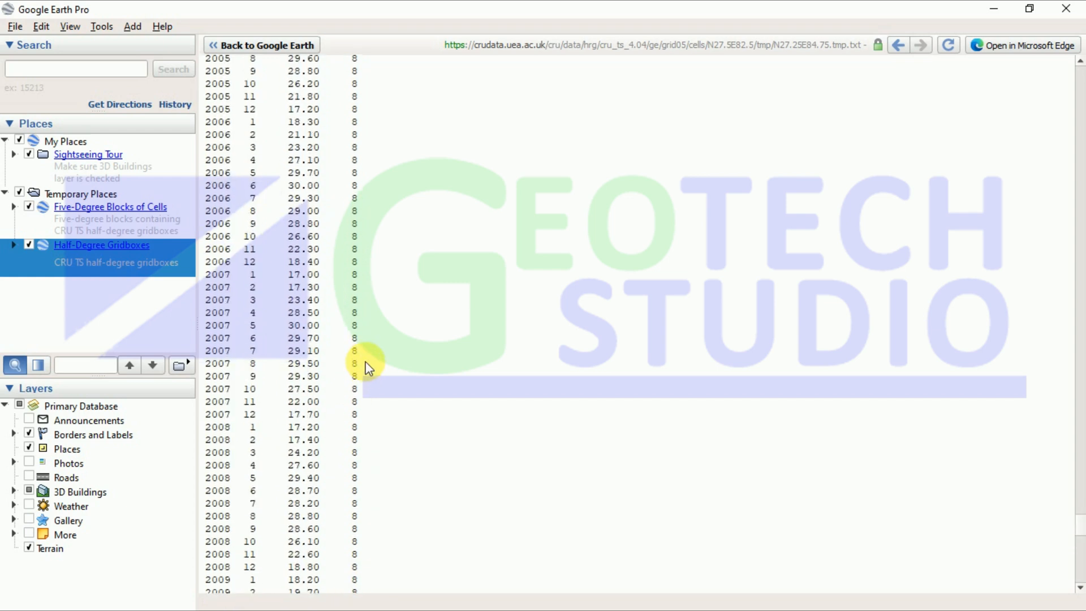
scroll(up, 3)
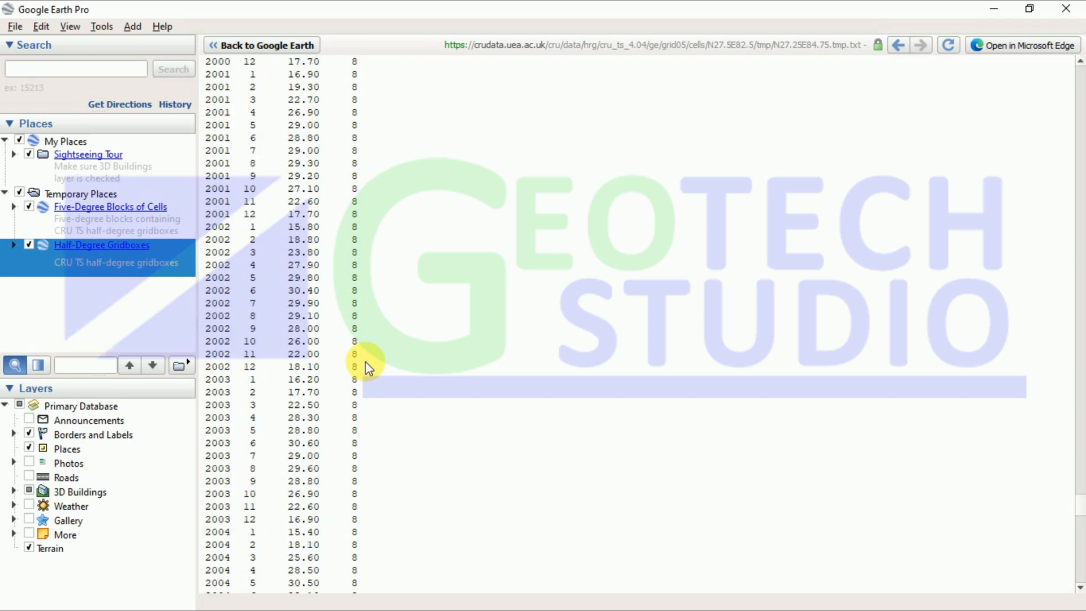
scroll(up, 3)
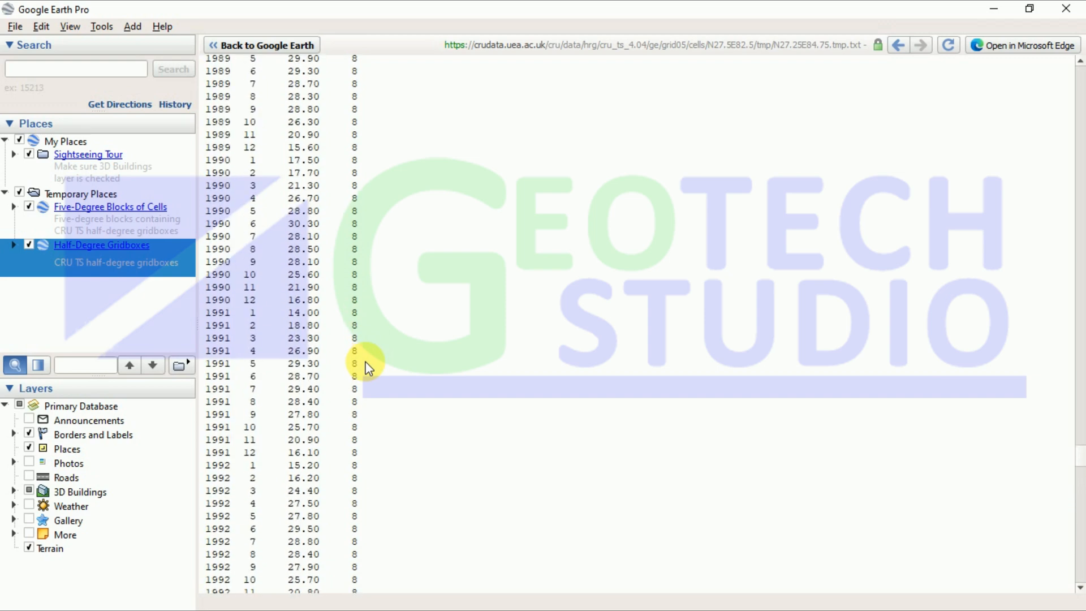
scroll(up, 3)
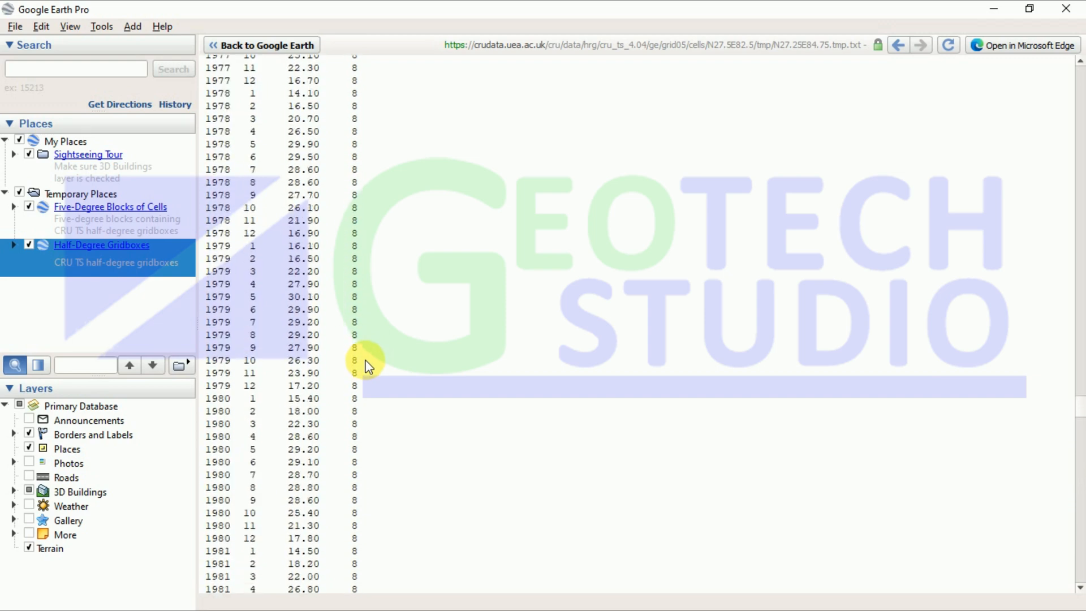
scroll(up, 3)
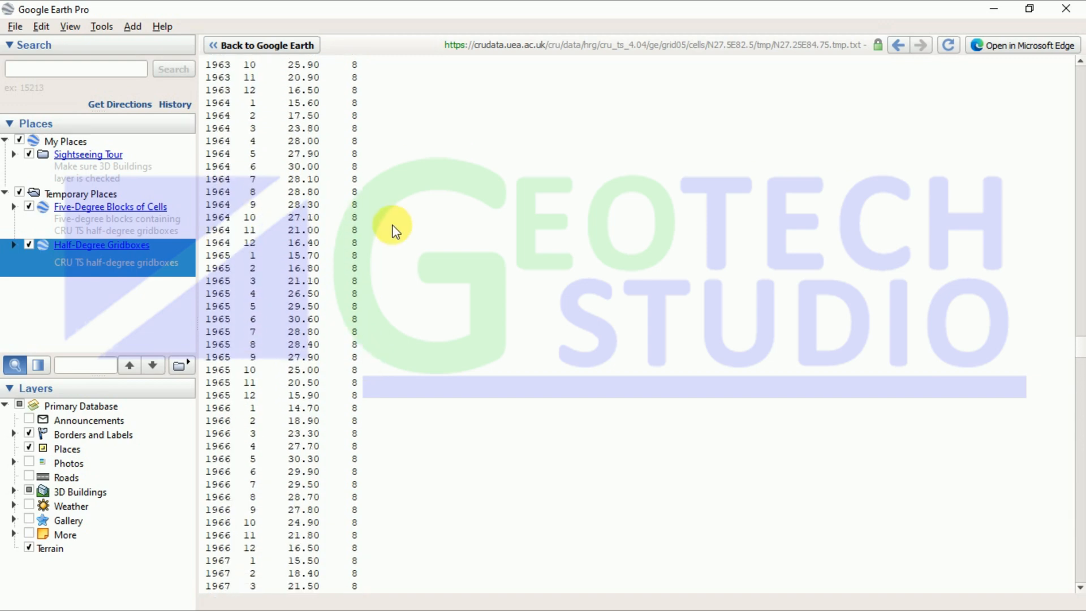
scroll(up, 3)
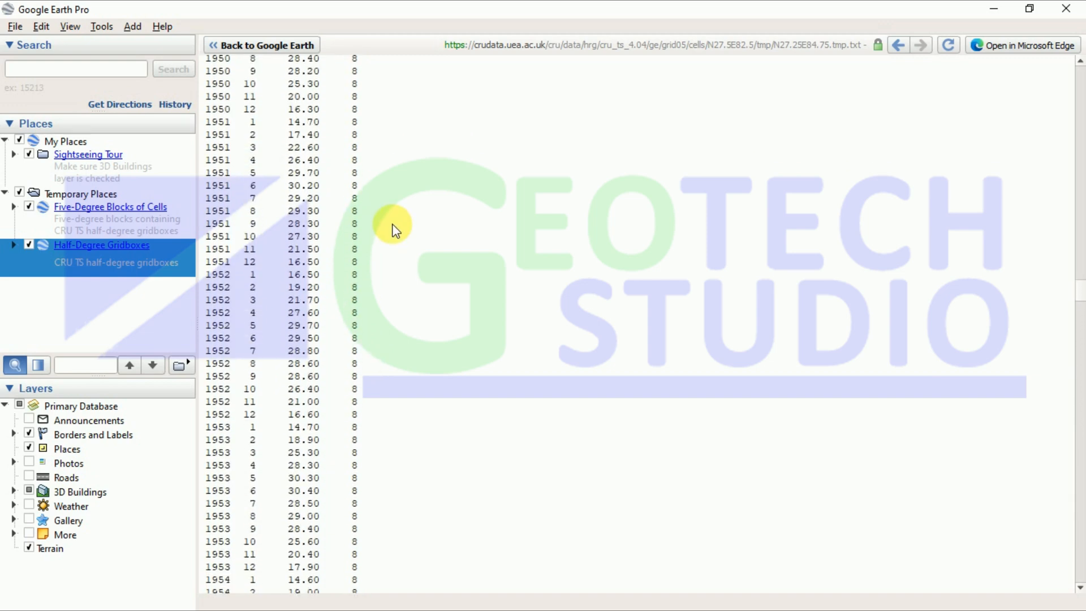
scroll(up, 3)
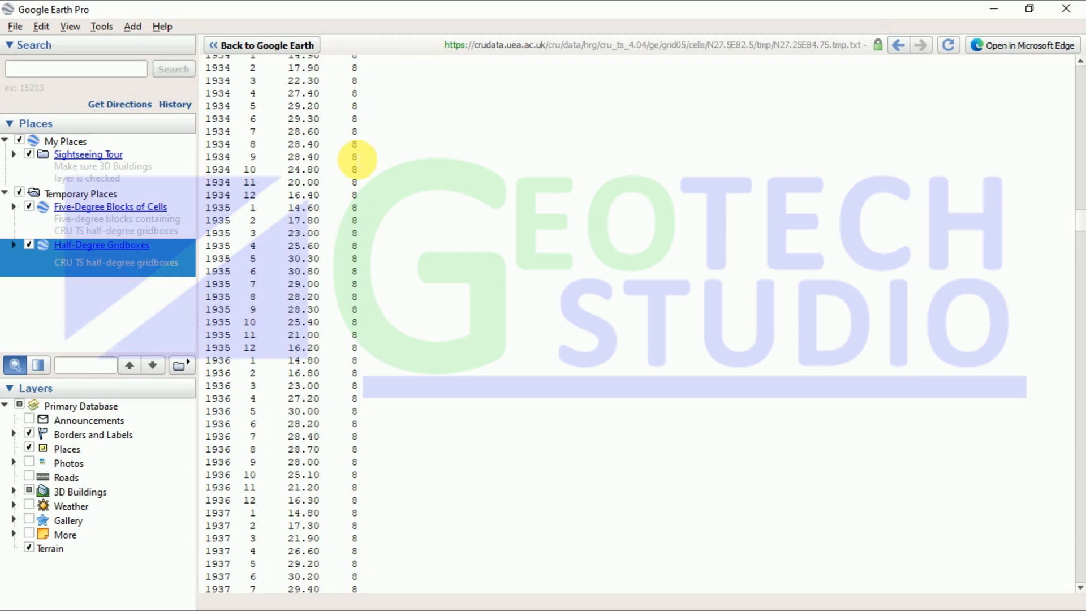
scroll(up, 3)
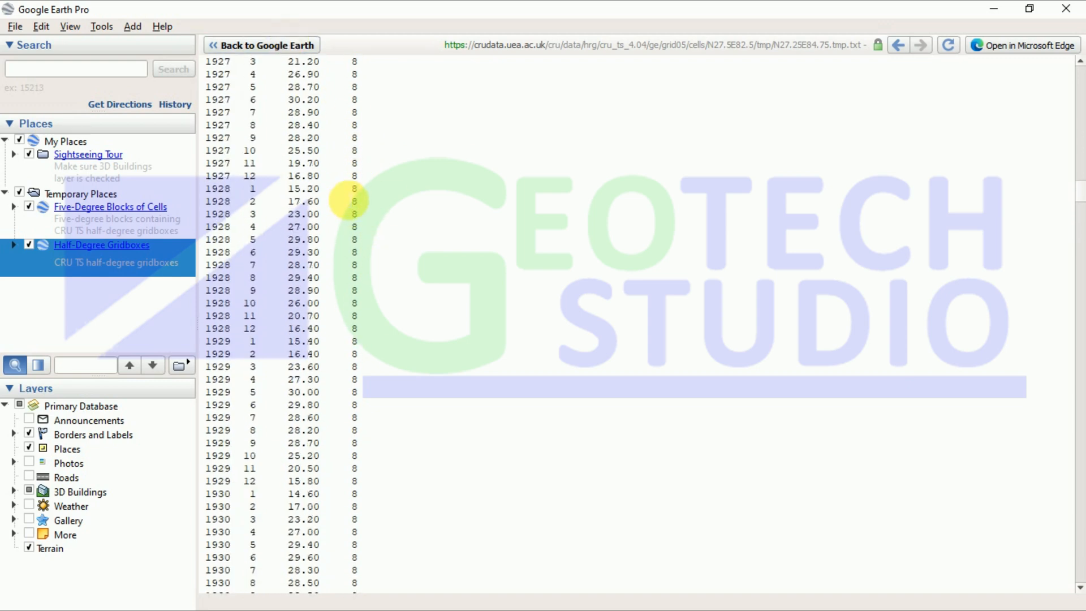
scroll(up, 3)
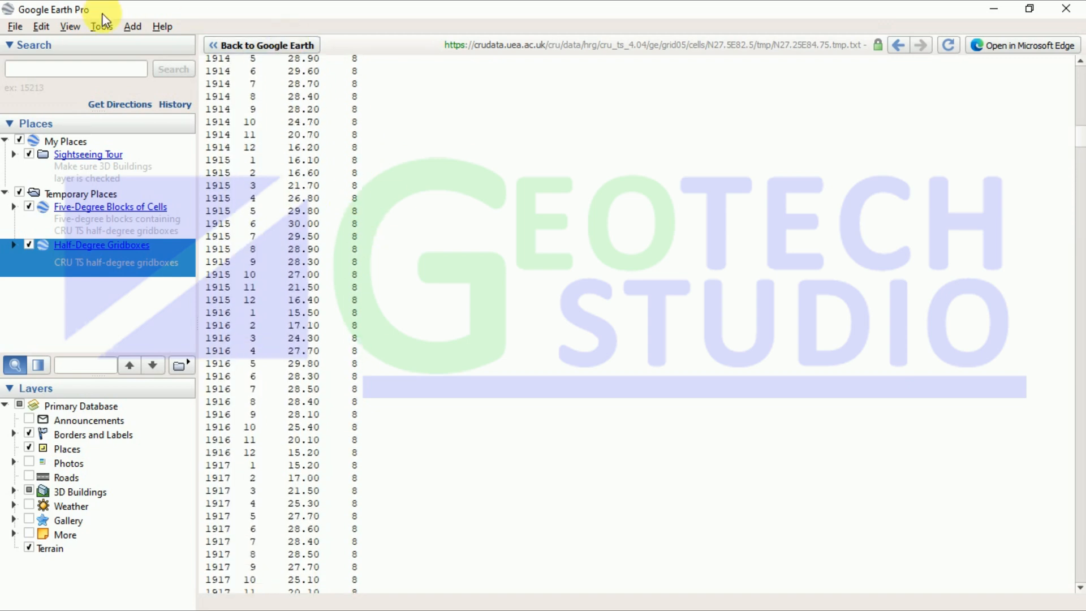
scroll(up, 3)
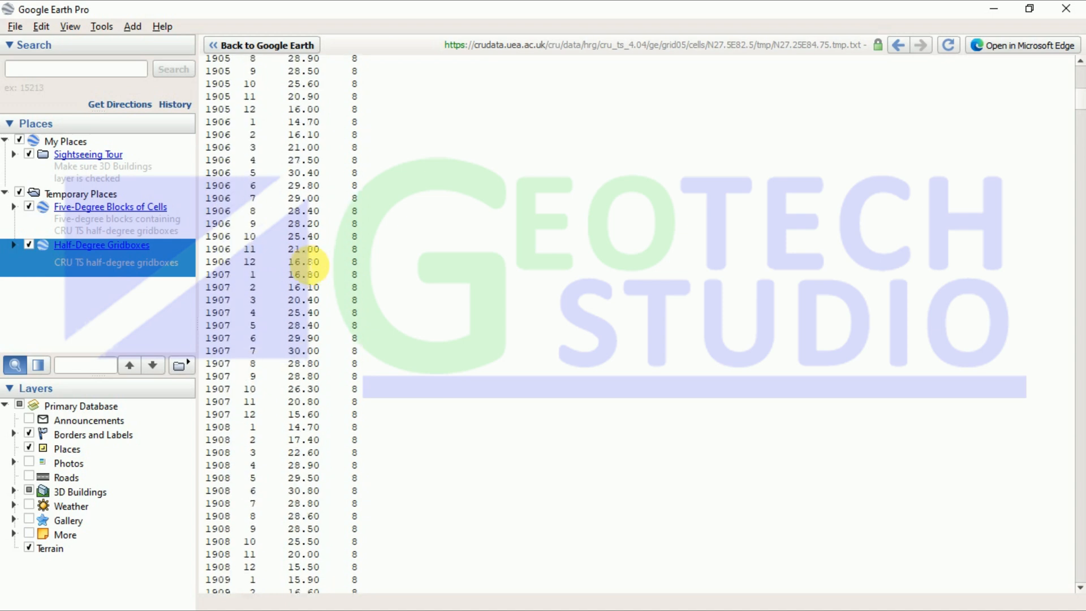
scroll(up, 3)
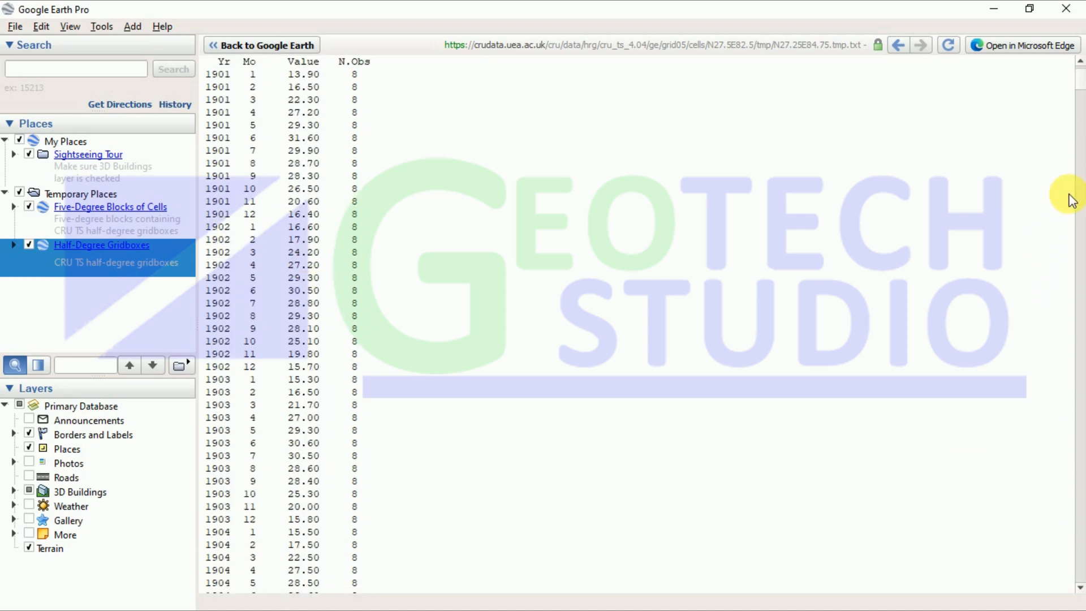
scroll(up, 3)
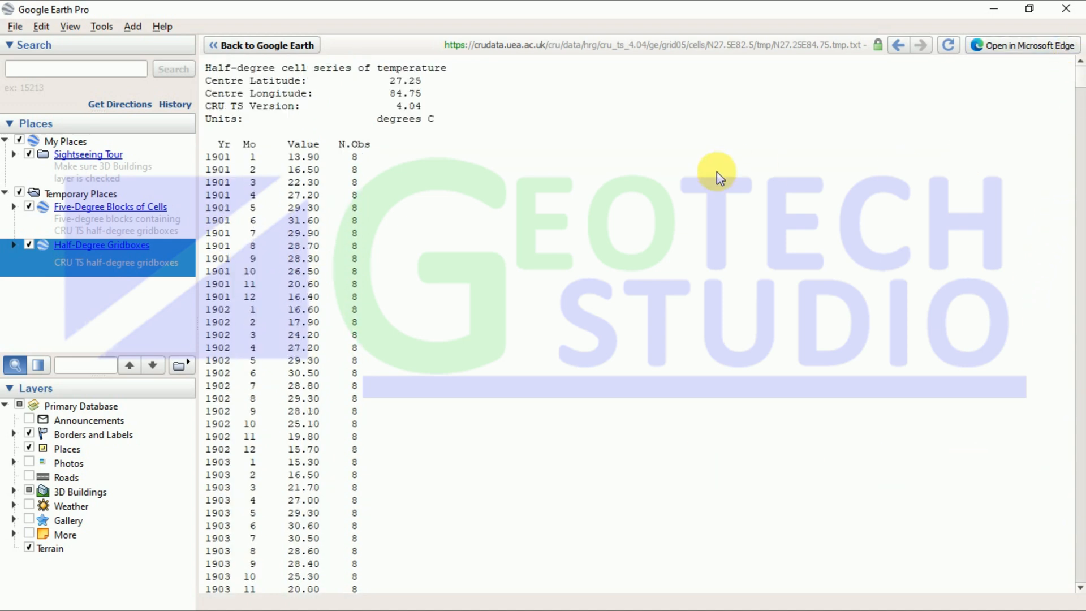
mouse_move(637, 225)
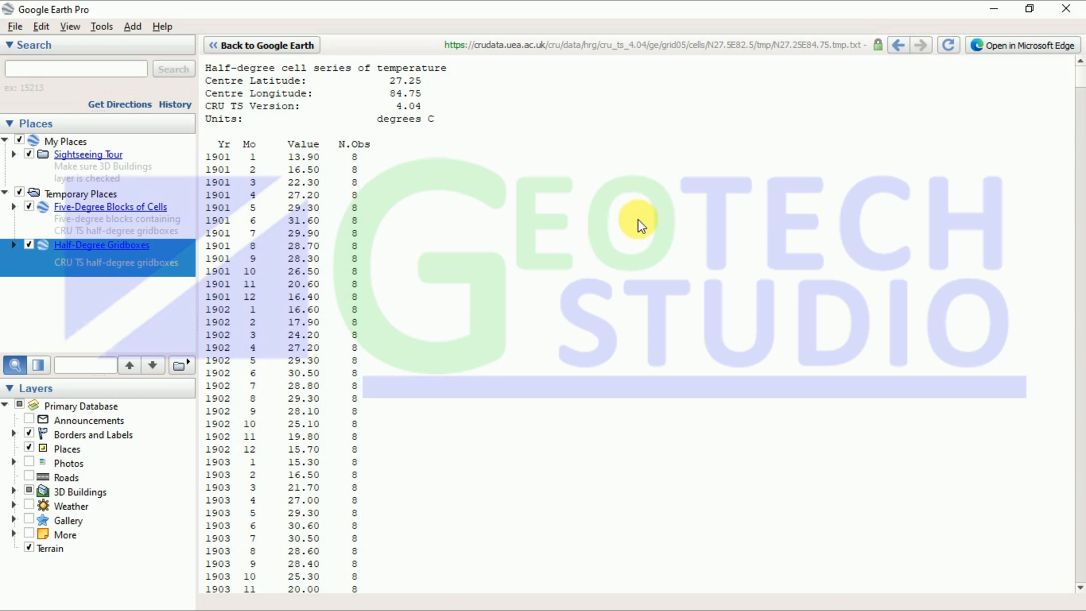
Return to the gridbox map, reopen the cell's balloon and request its precipitation data.
click(262, 45)
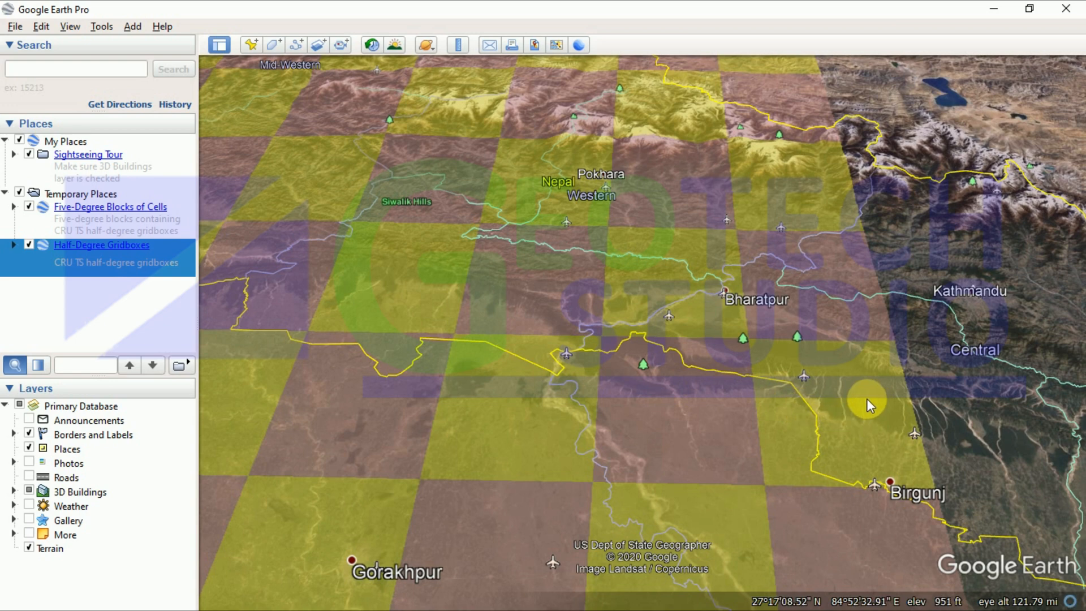
click(867, 405)
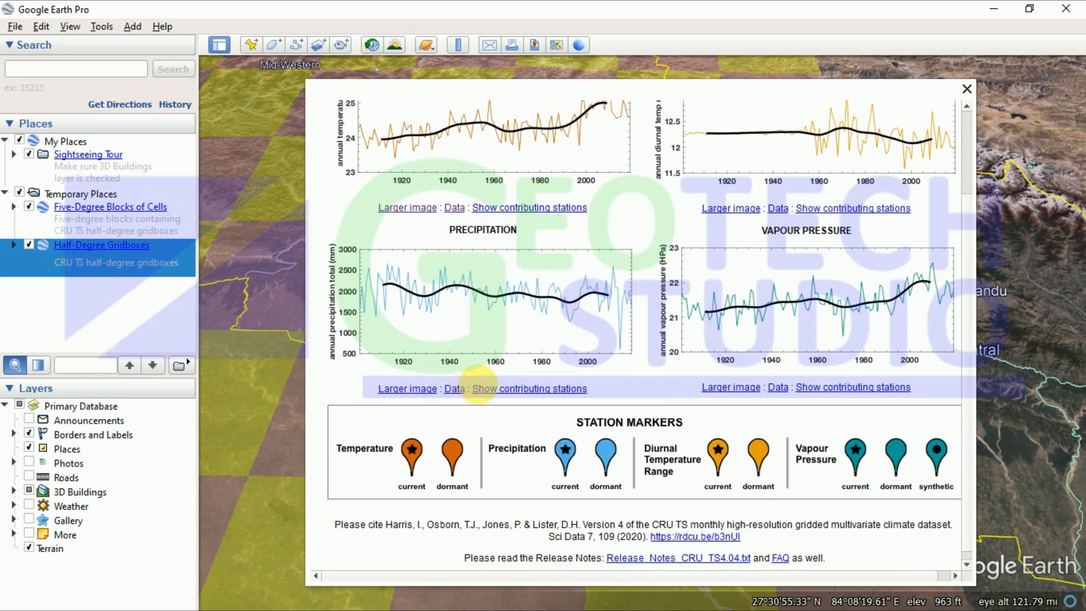
mouse_move(433, 396)
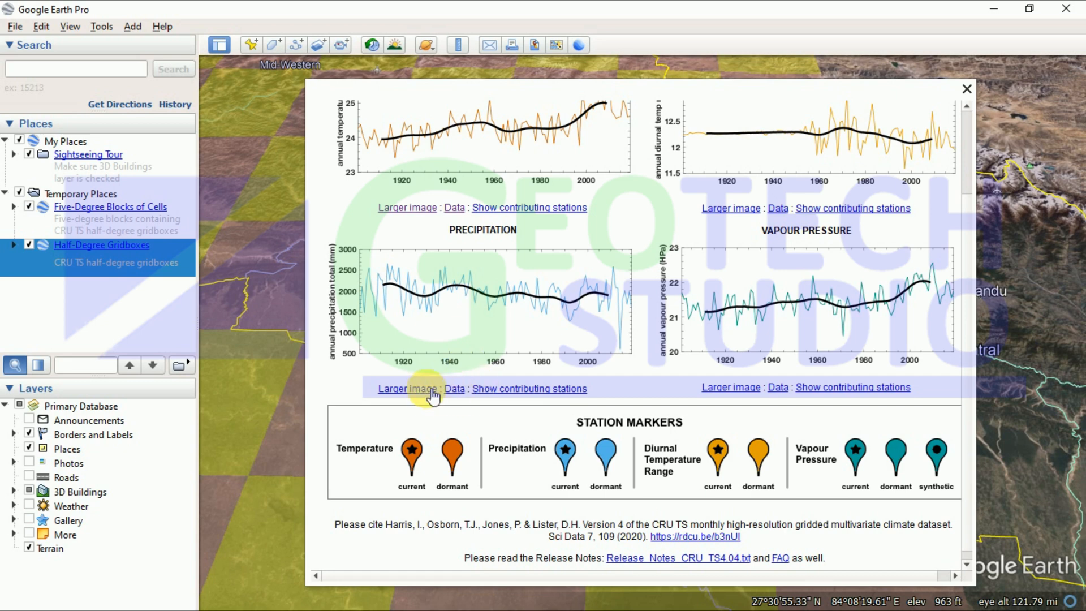
click(967, 88)
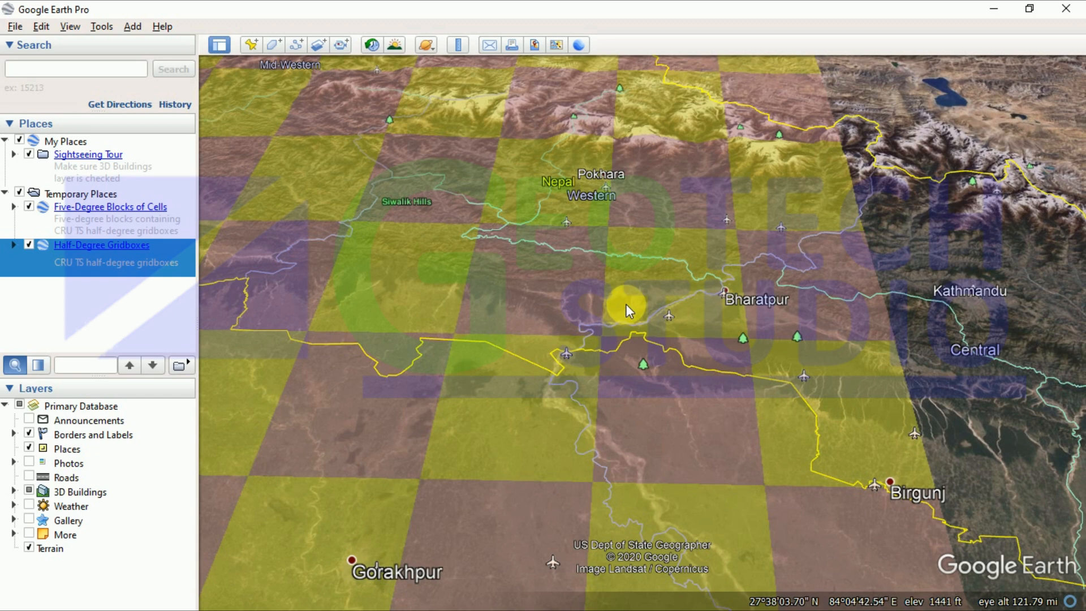
mouse_move(686, 393)
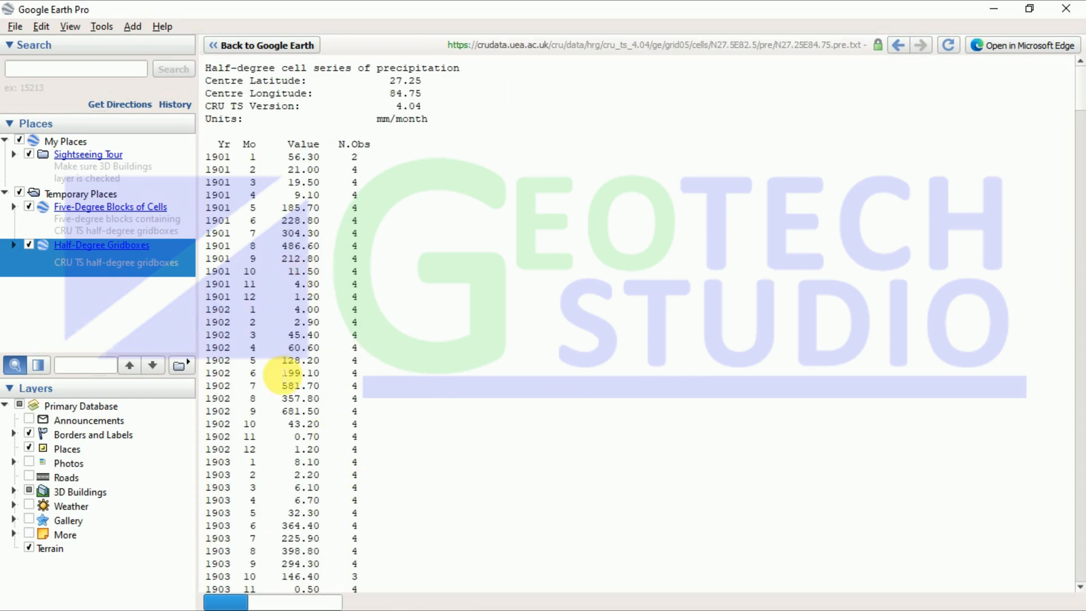
mouse_move(353, 146)
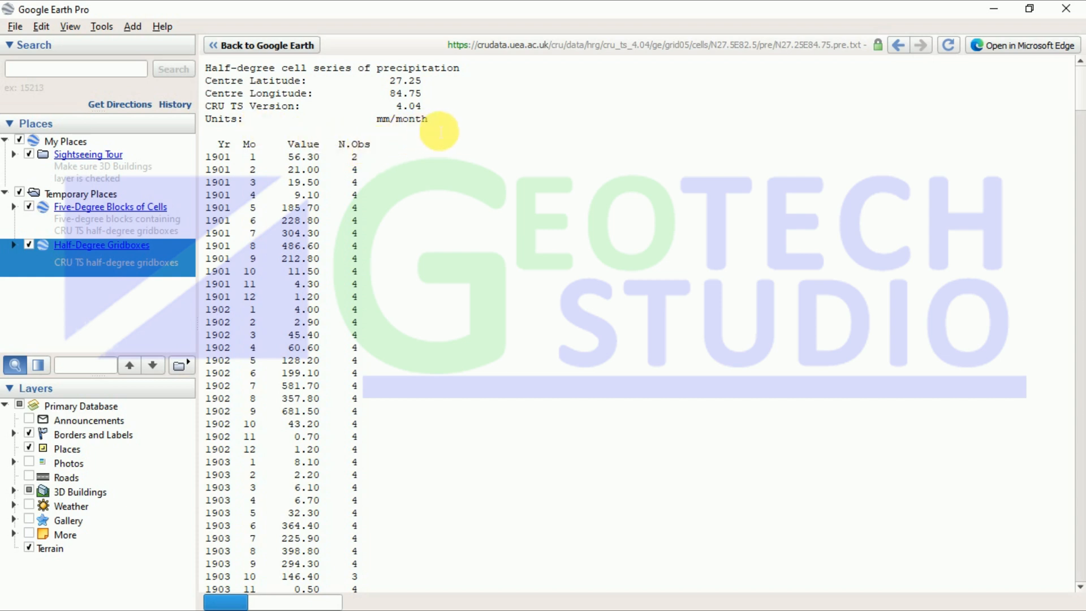
mouse_move(496, 170)
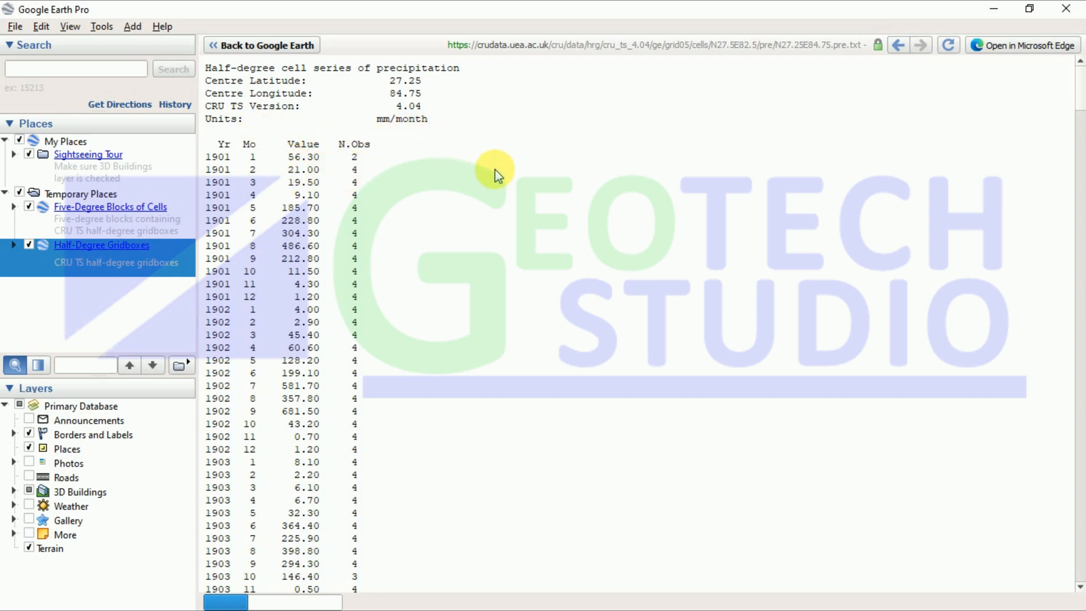
mouse_move(339, 174)
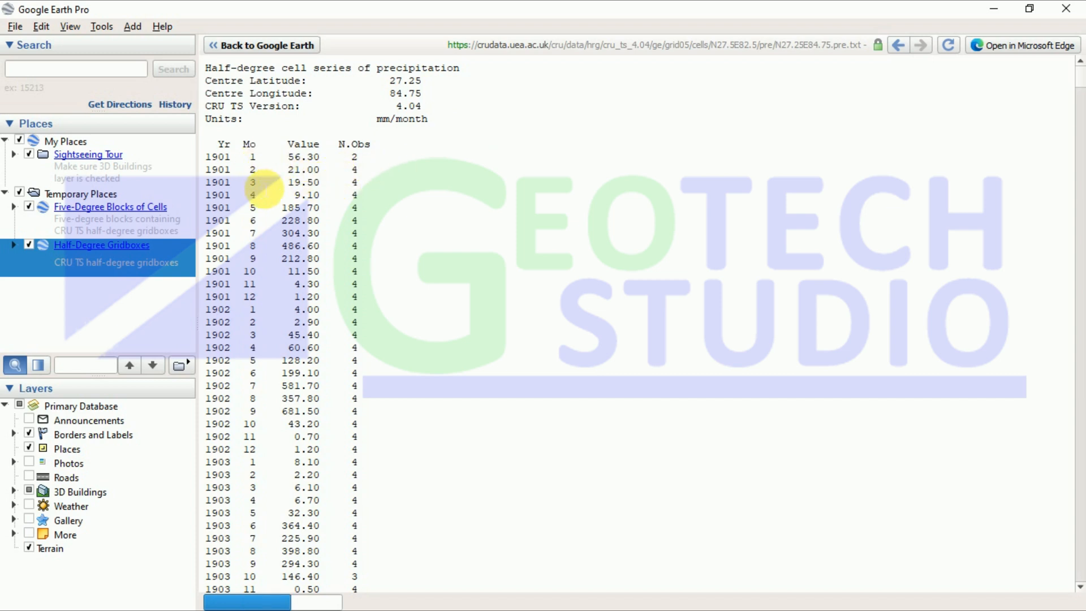
mouse_move(246, 379)
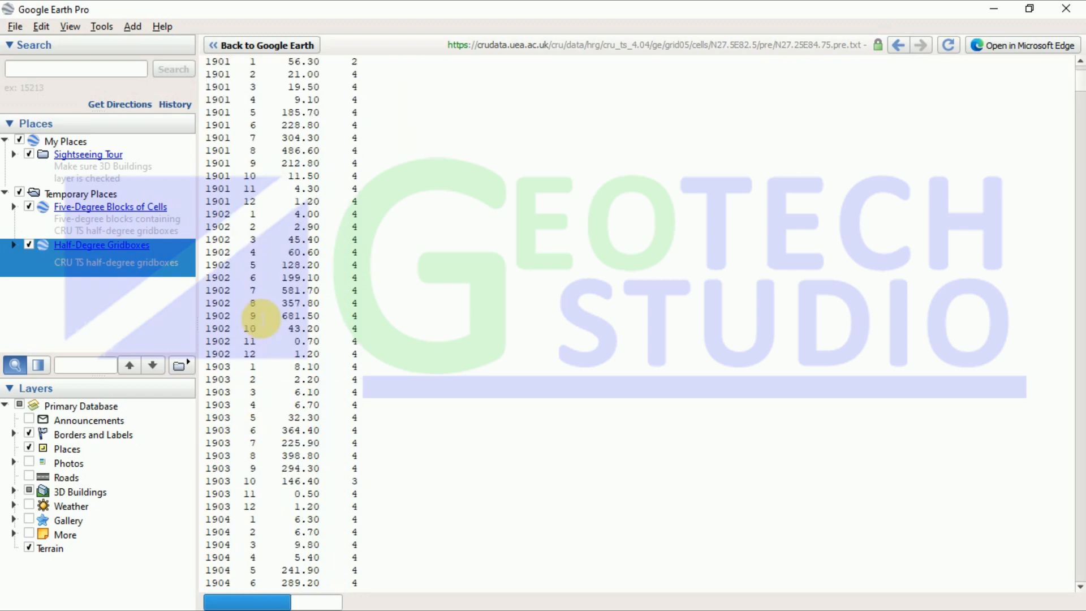
Review the cell's monthly precipitation table in mm/month and return to its 1901 start.
scroll(down, 3)
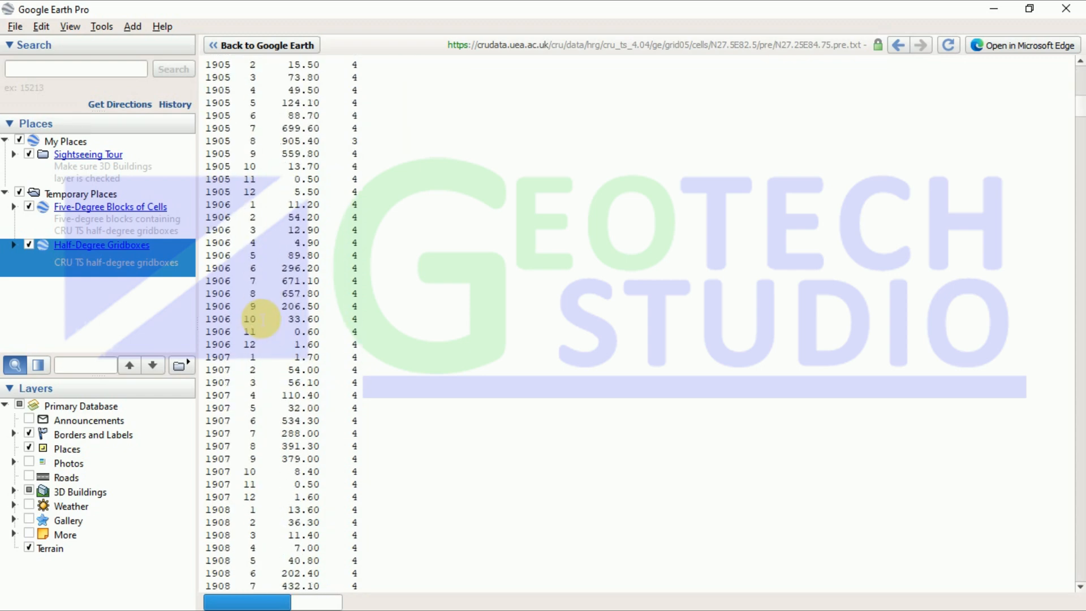
scroll(down, 3)
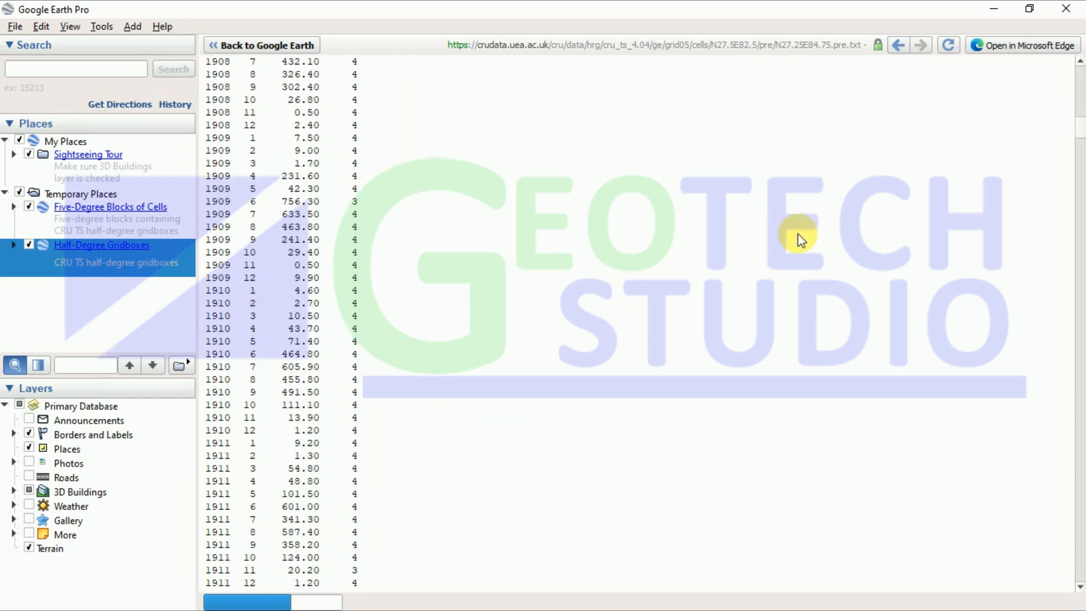
scroll(up, 3)
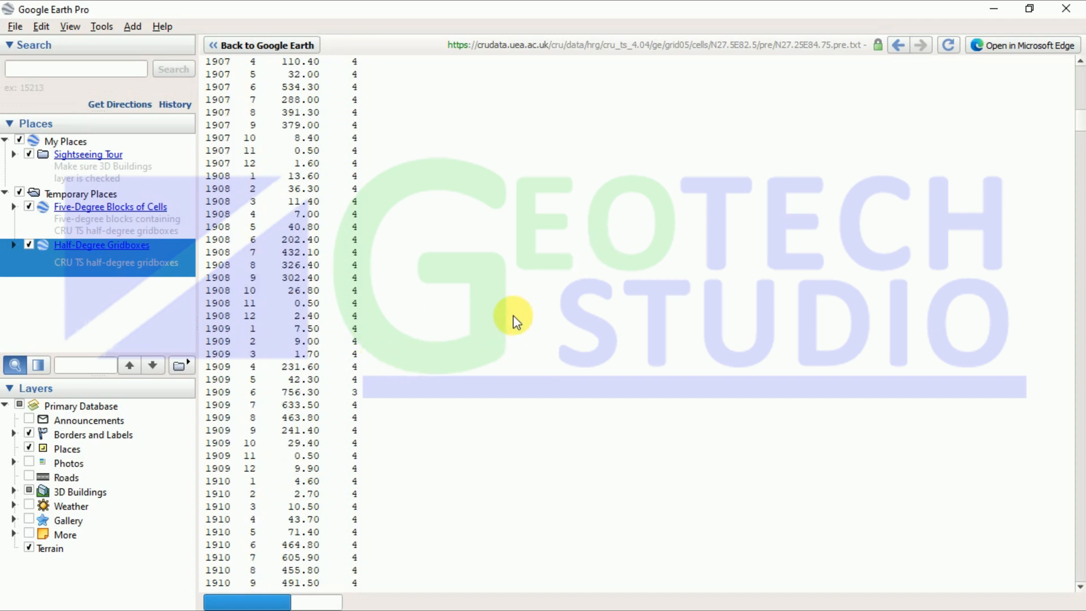
scroll(up, 3)
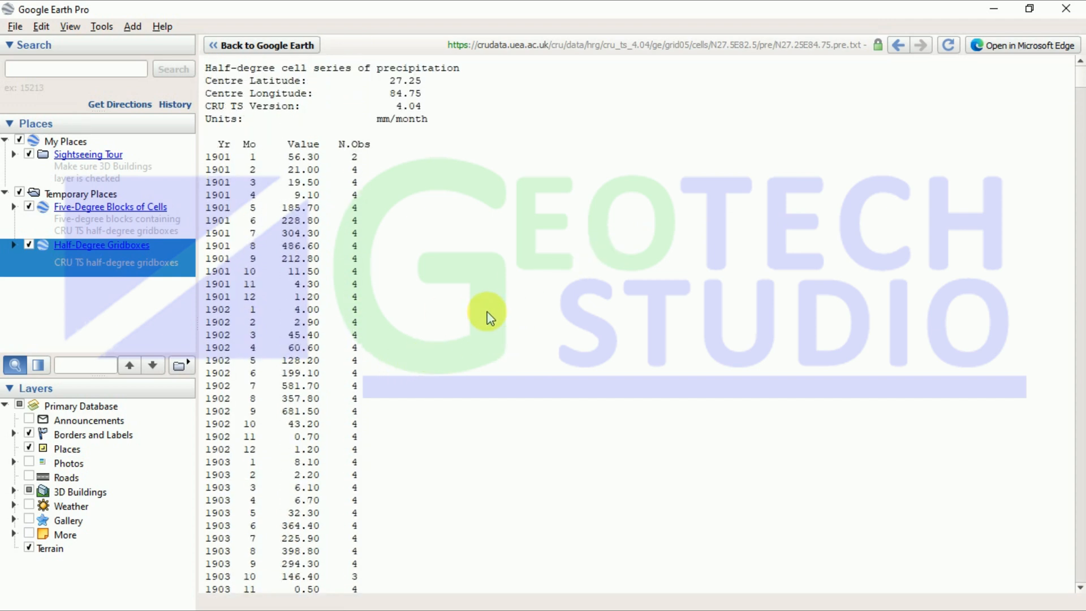
mouse_move(461, 308)
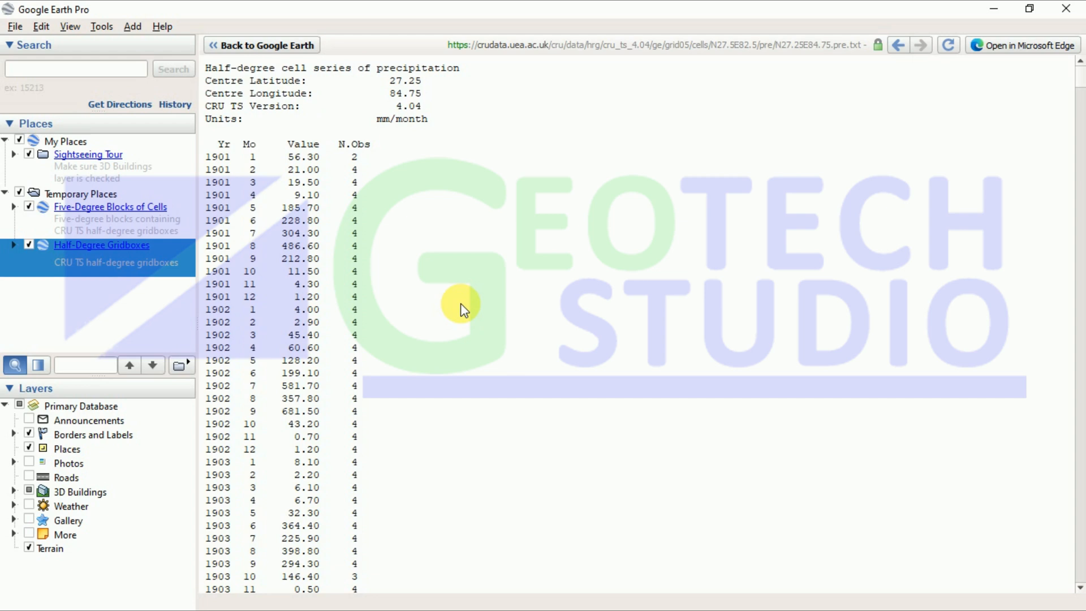
mouse_move(175, 171)
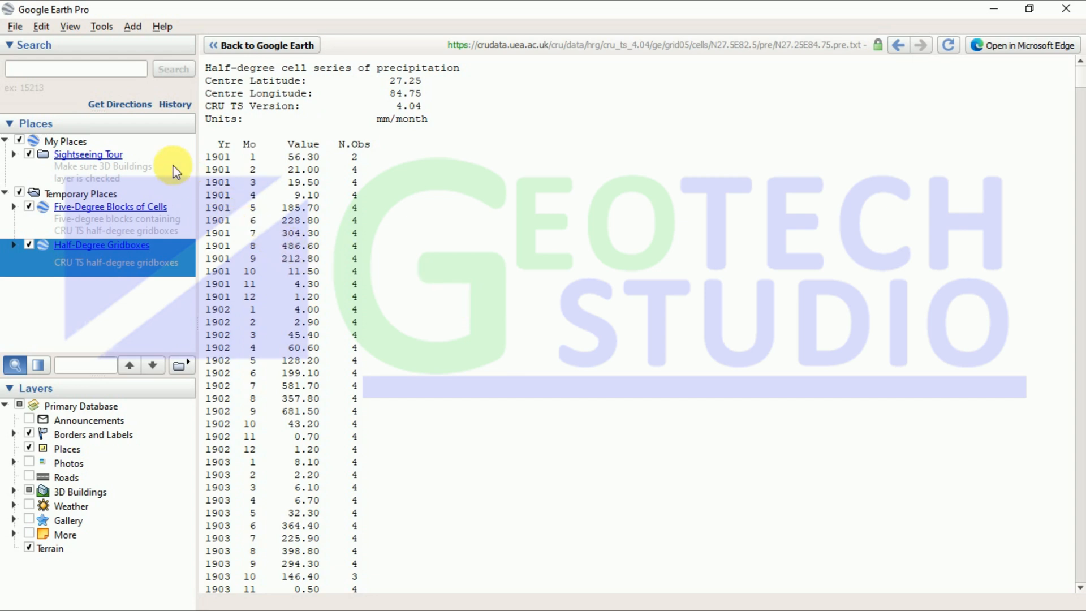
mouse_move(404, 242)
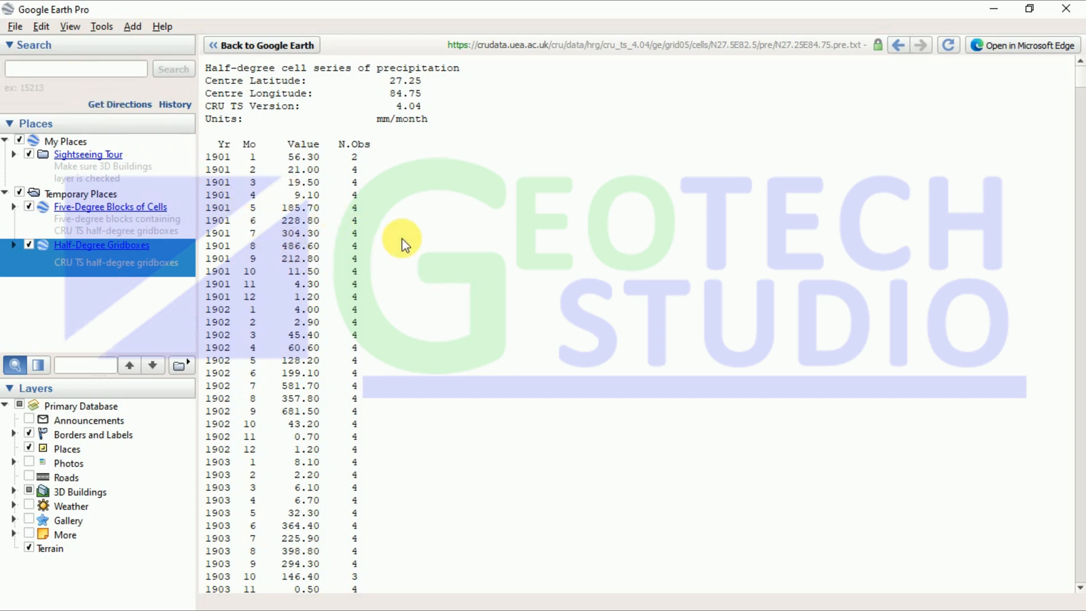